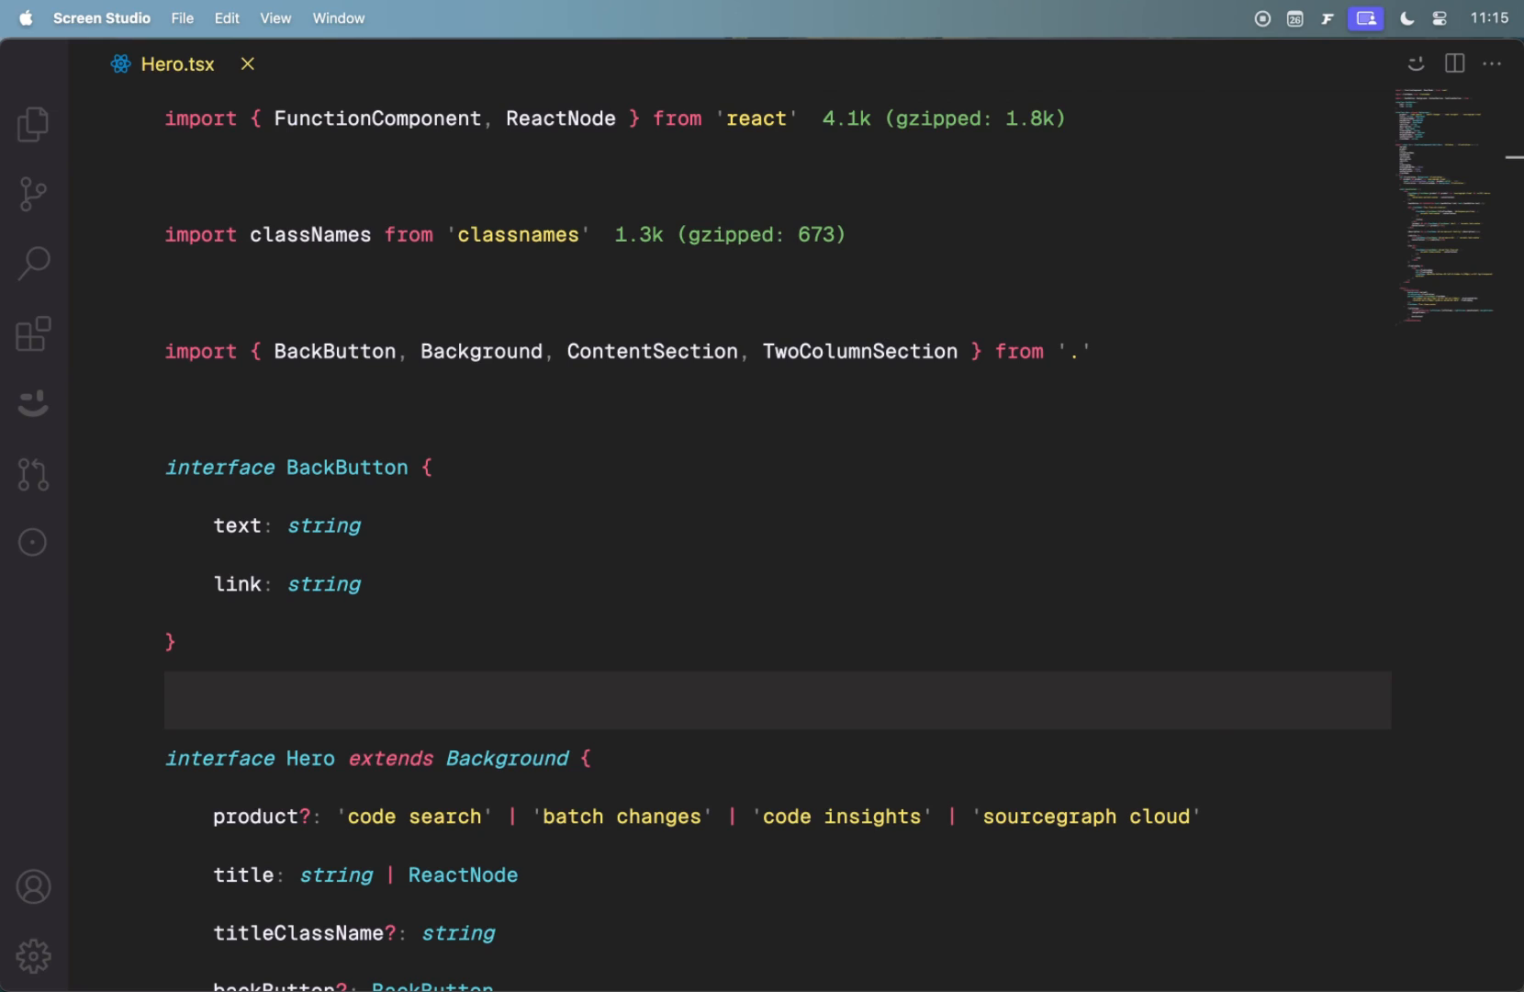
Step: Show the Cody sidebar with its Commands list next to Hero.tsx
scroll("down", 3)
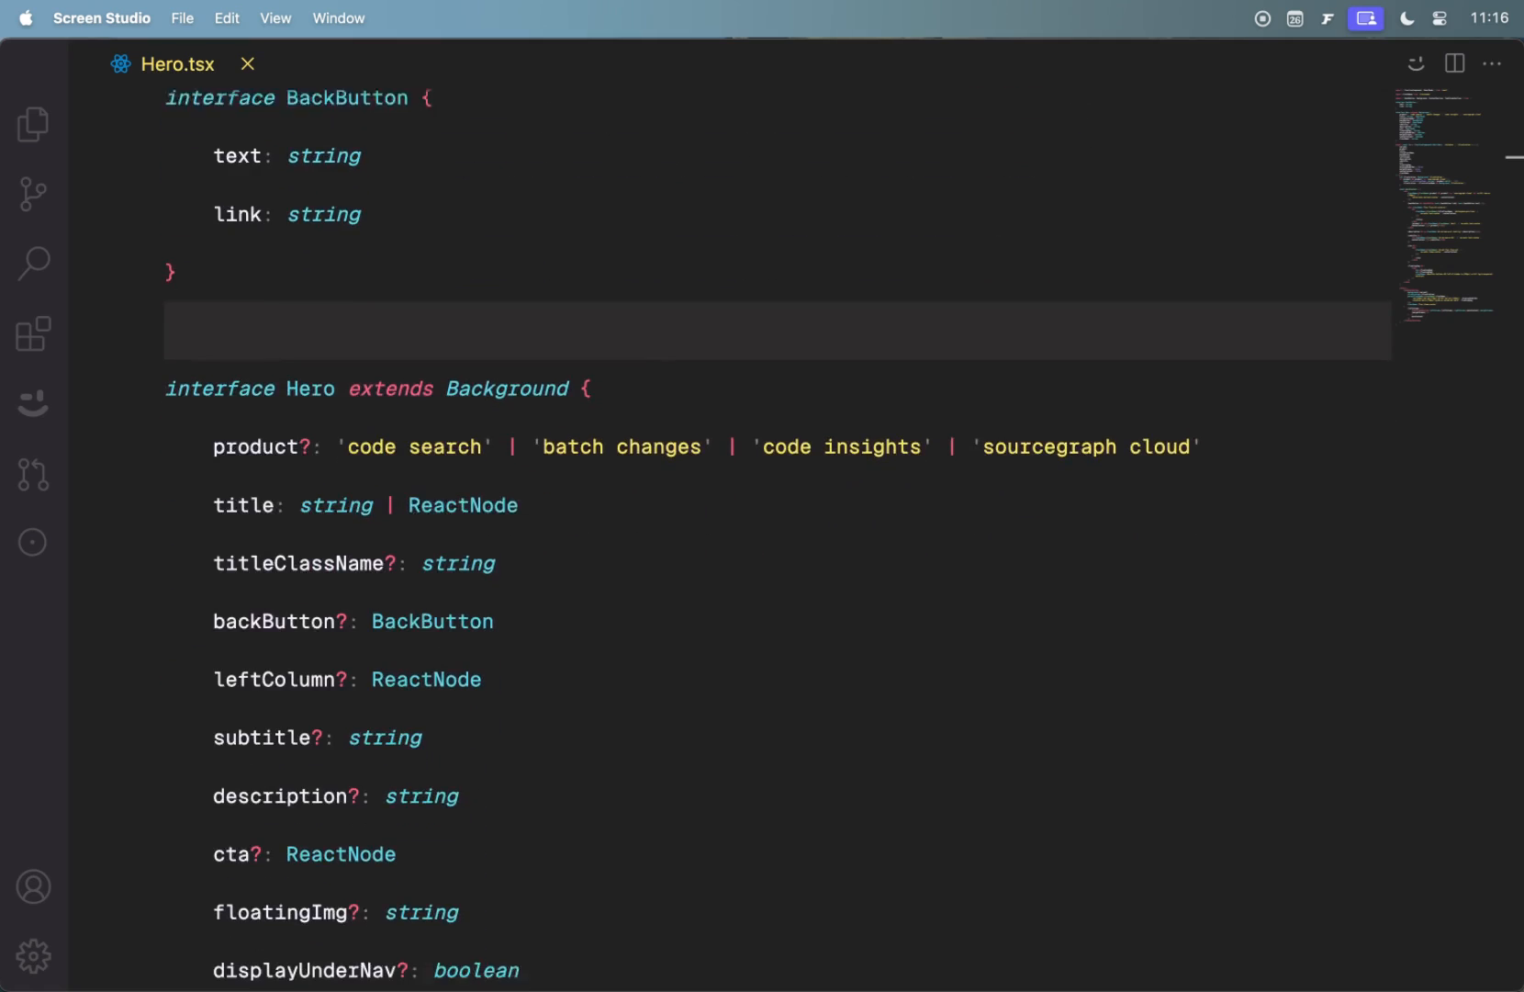
scroll("down", 3)
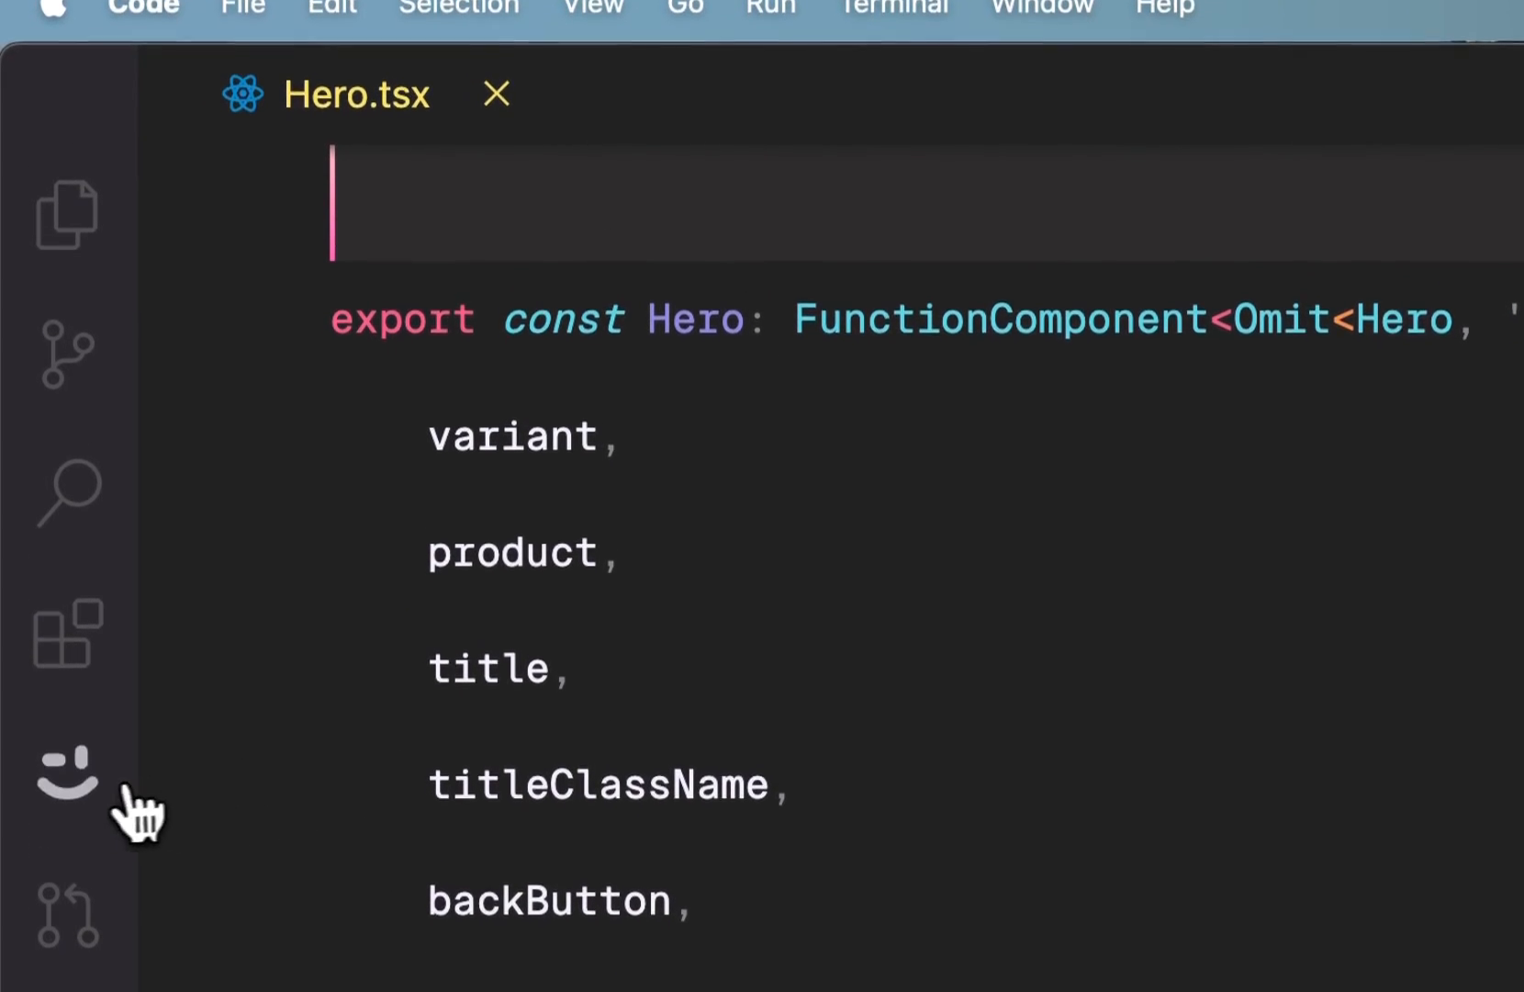
left_click(66, 768)
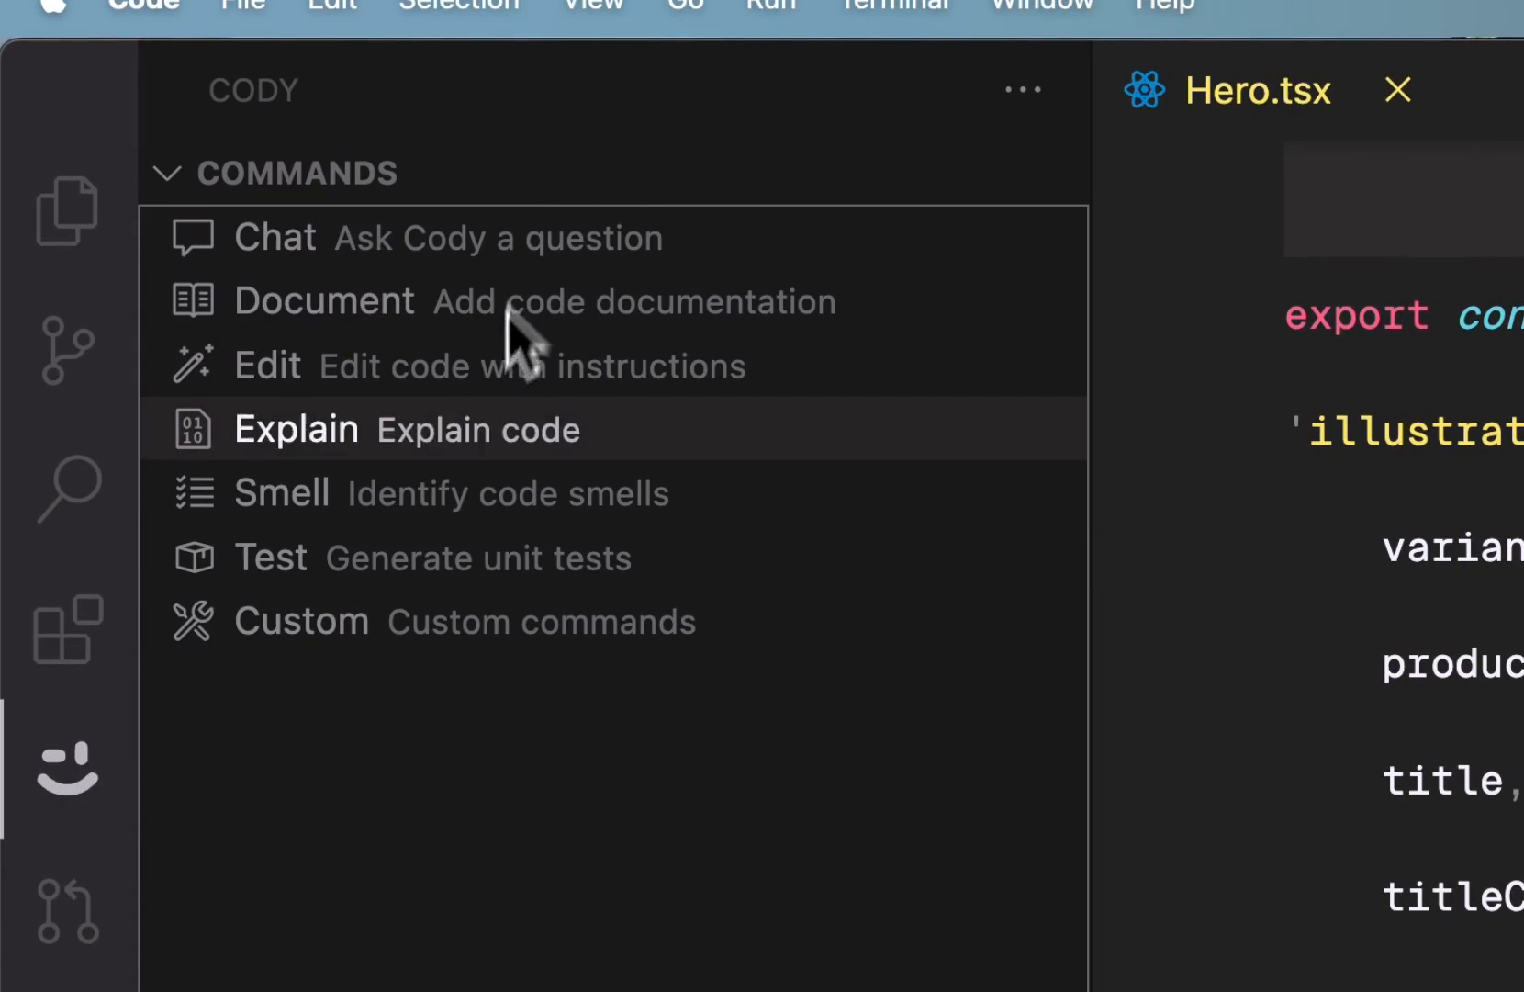
mouse_move(434, 556)
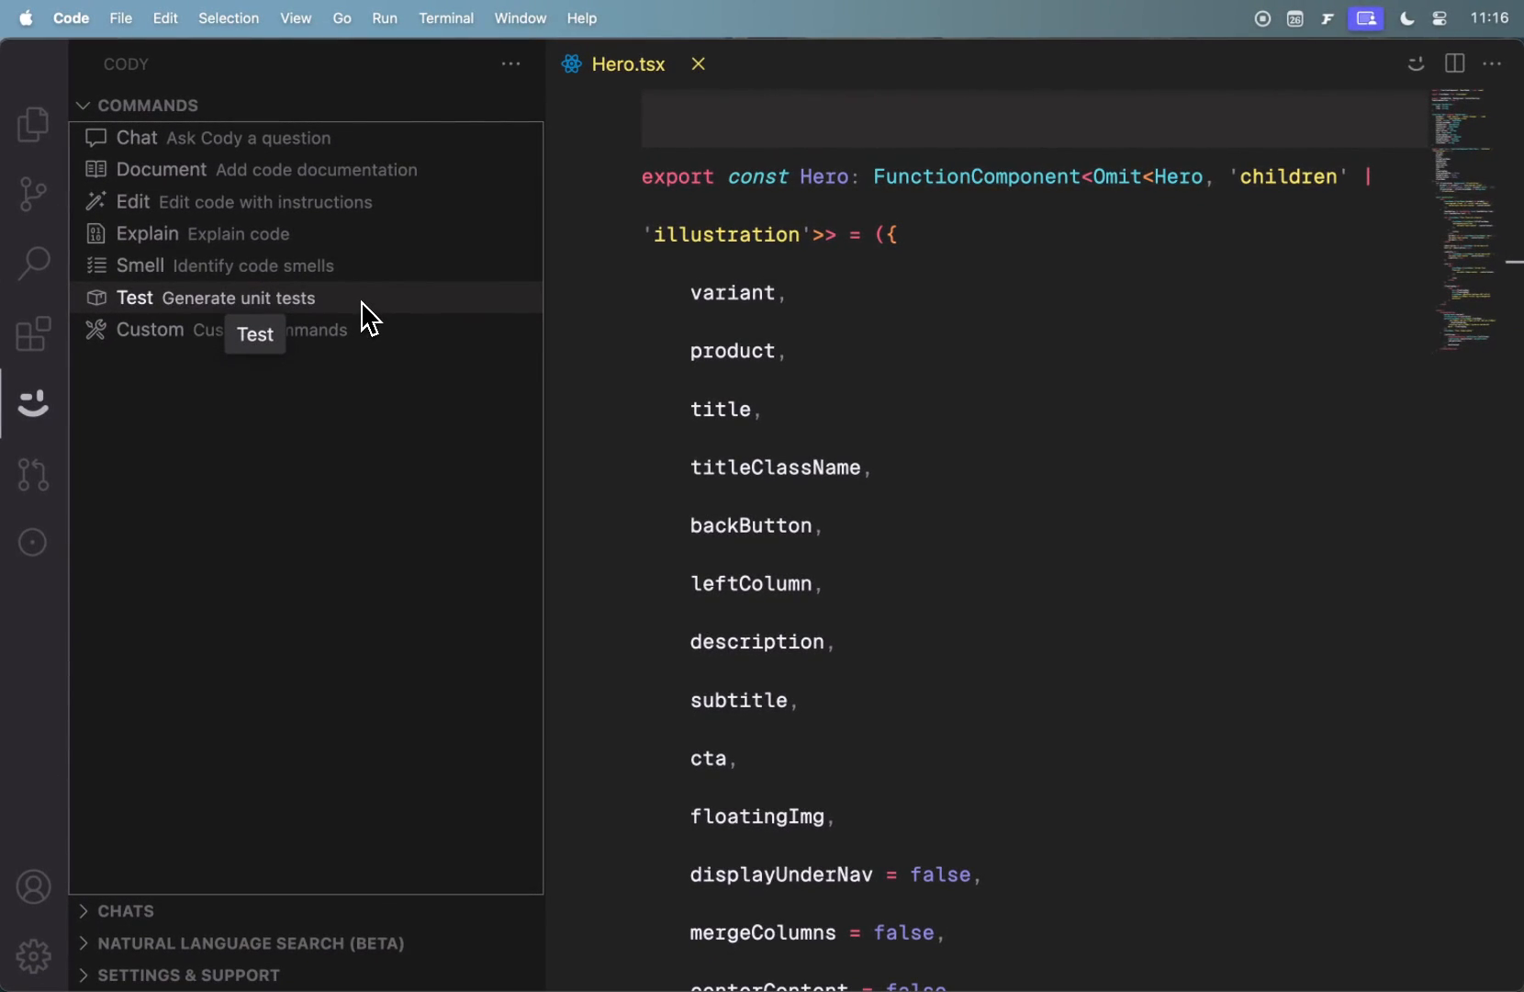
mouse_move(672, 132)
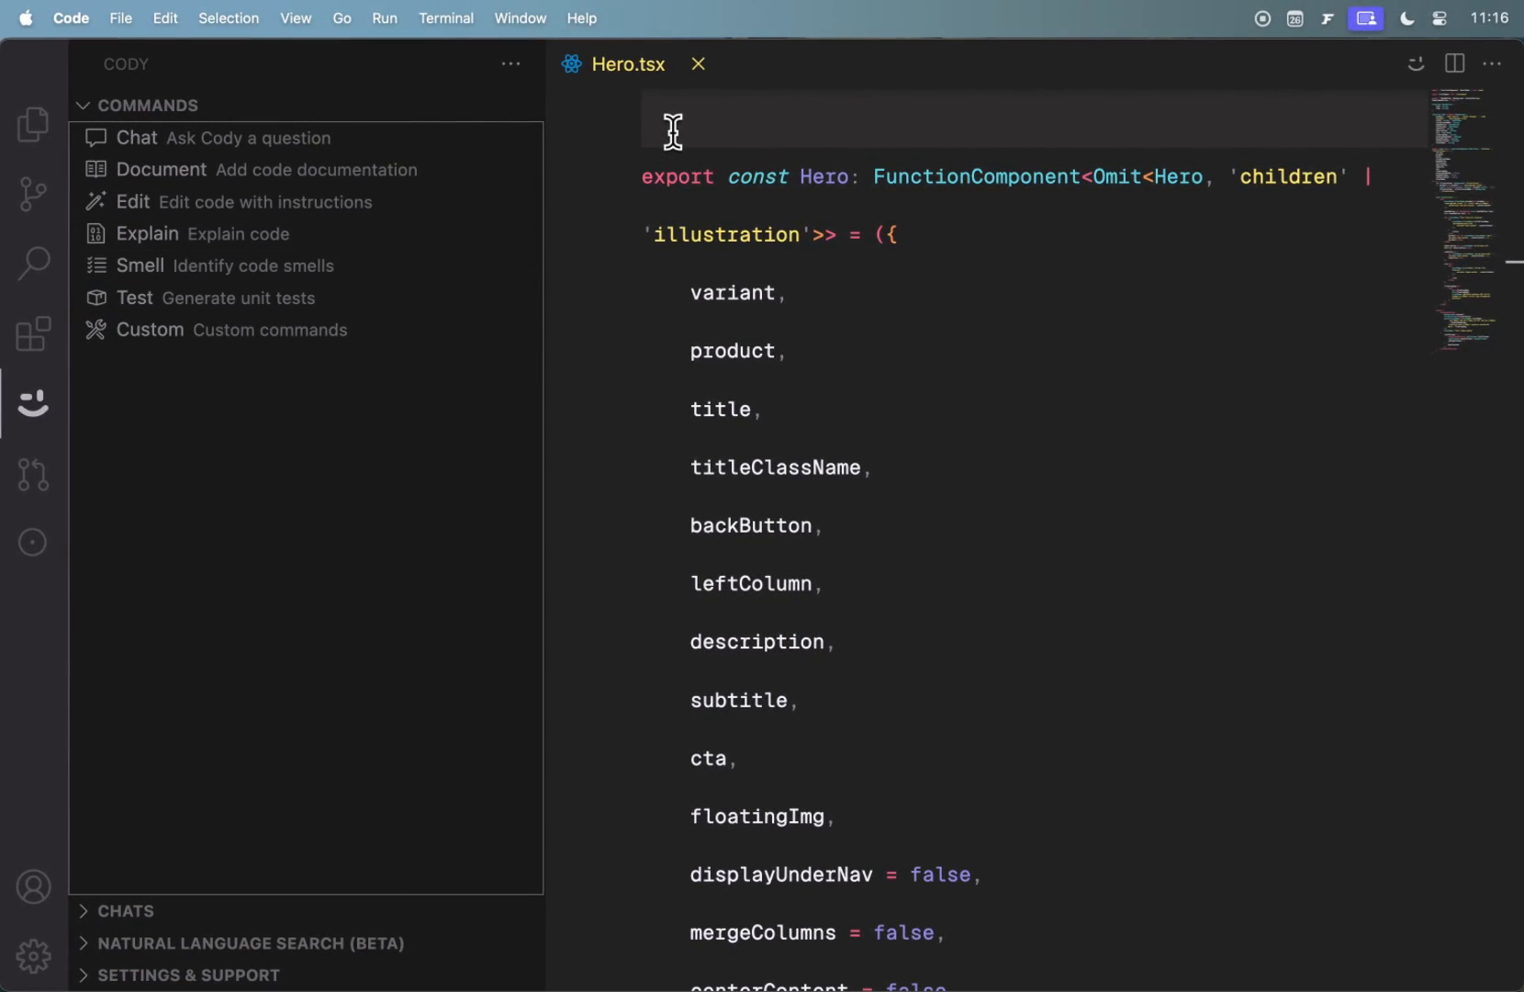
Step: Hide the sidebar (Cmd+B) and bring up the Cody Commands quick-pick (Option+C)
key("cmd+b")
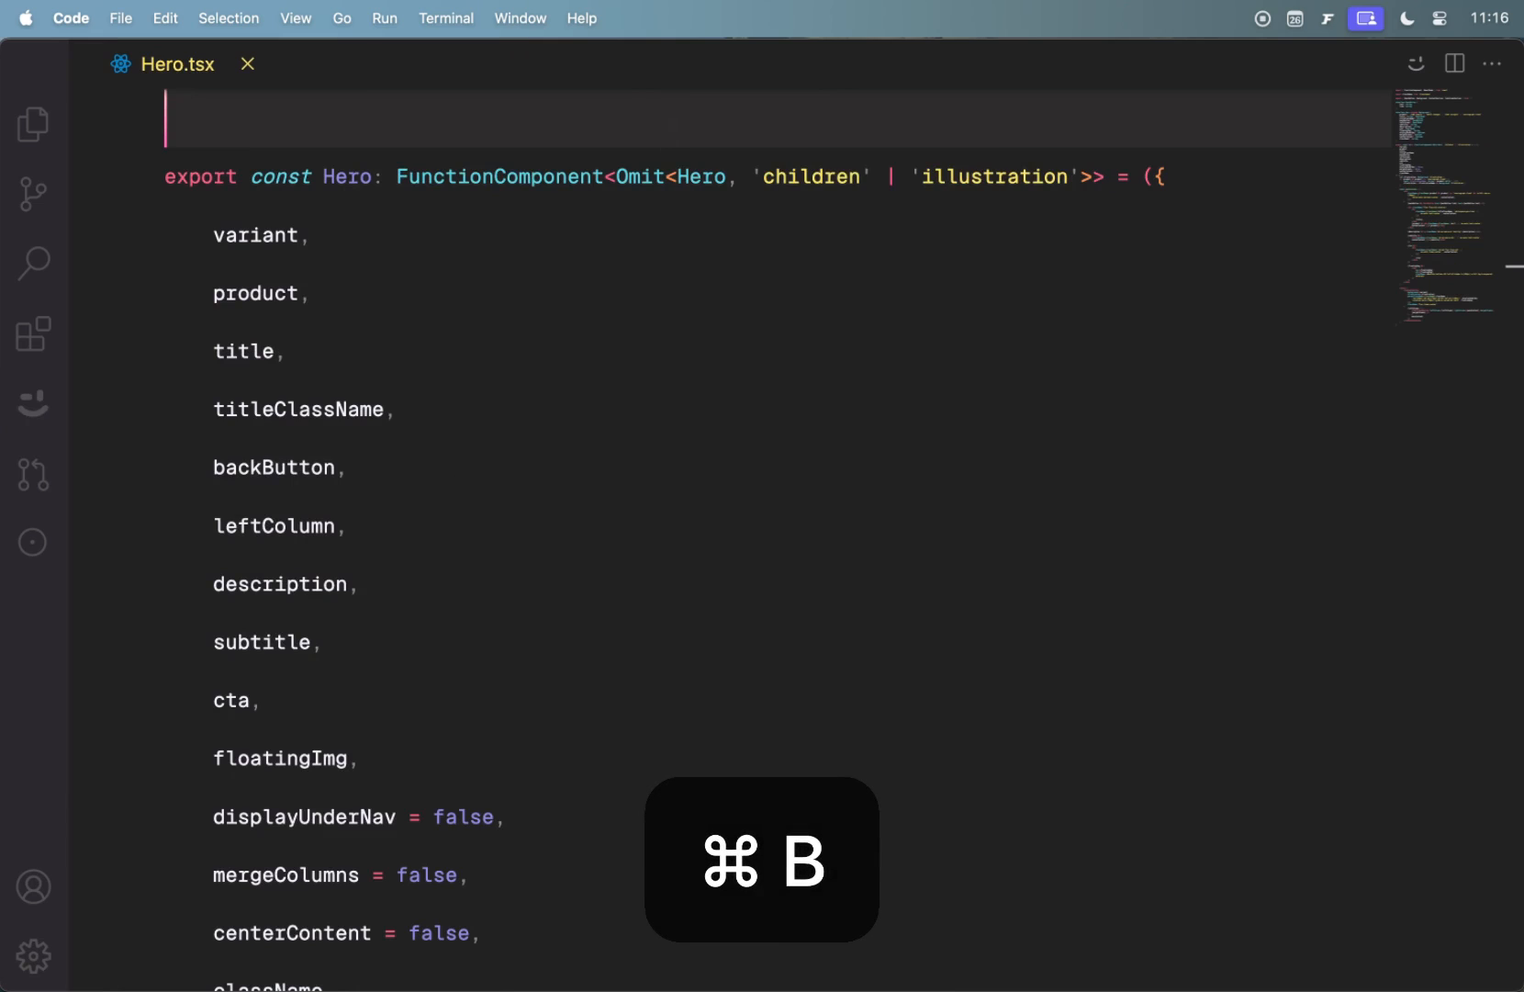
key("cmd+b")
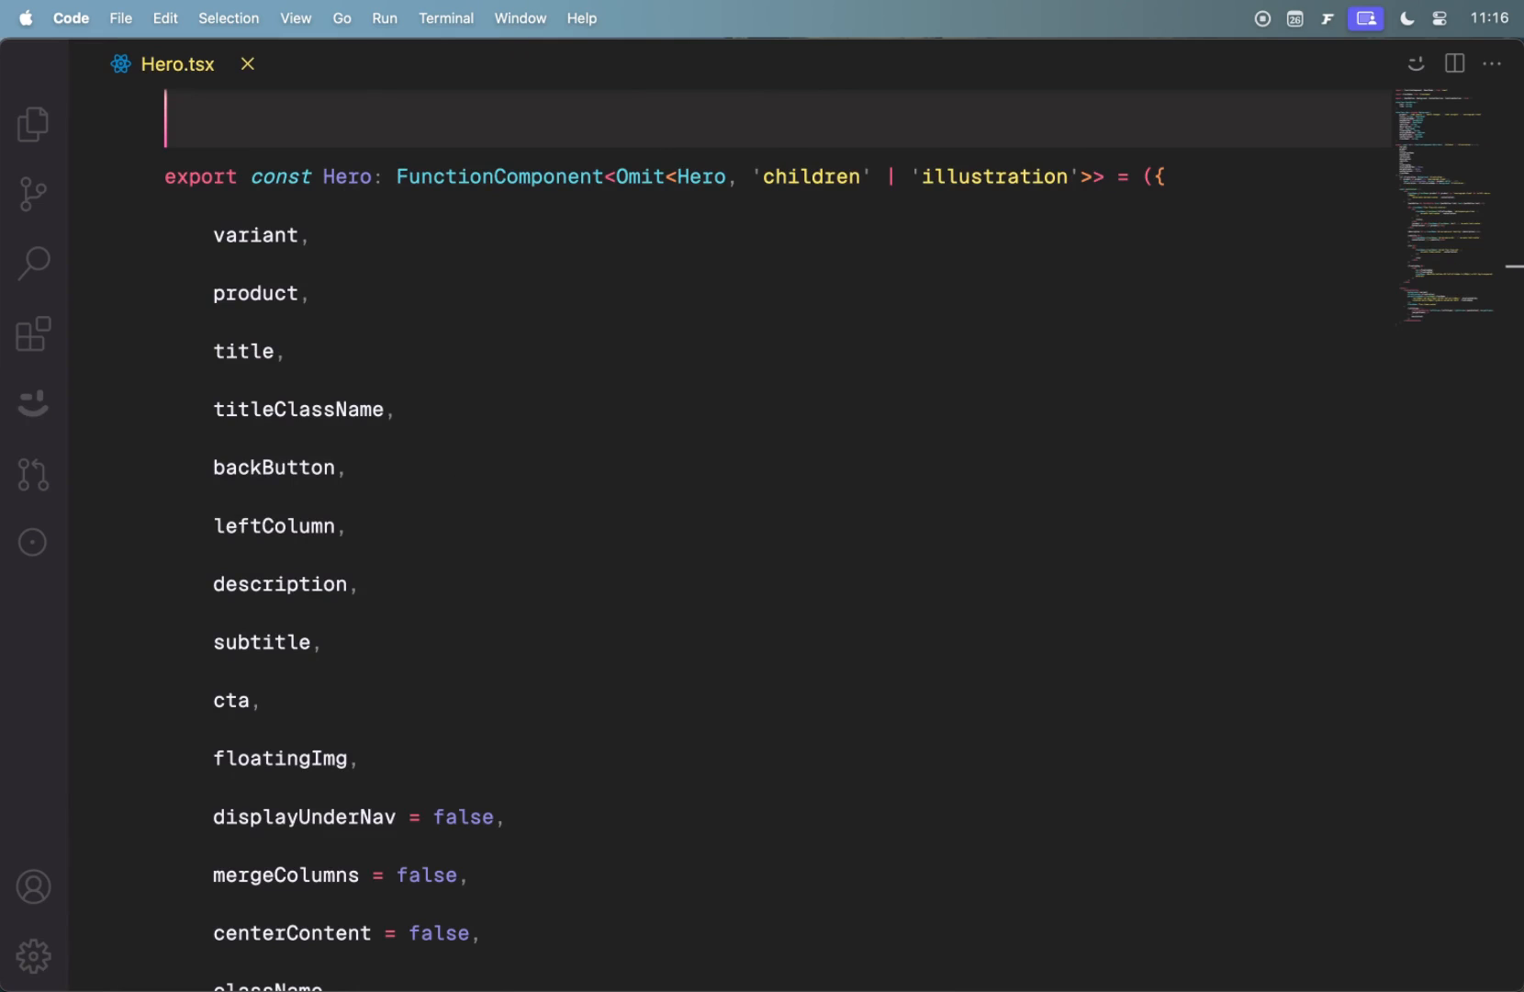
key("alt+c")
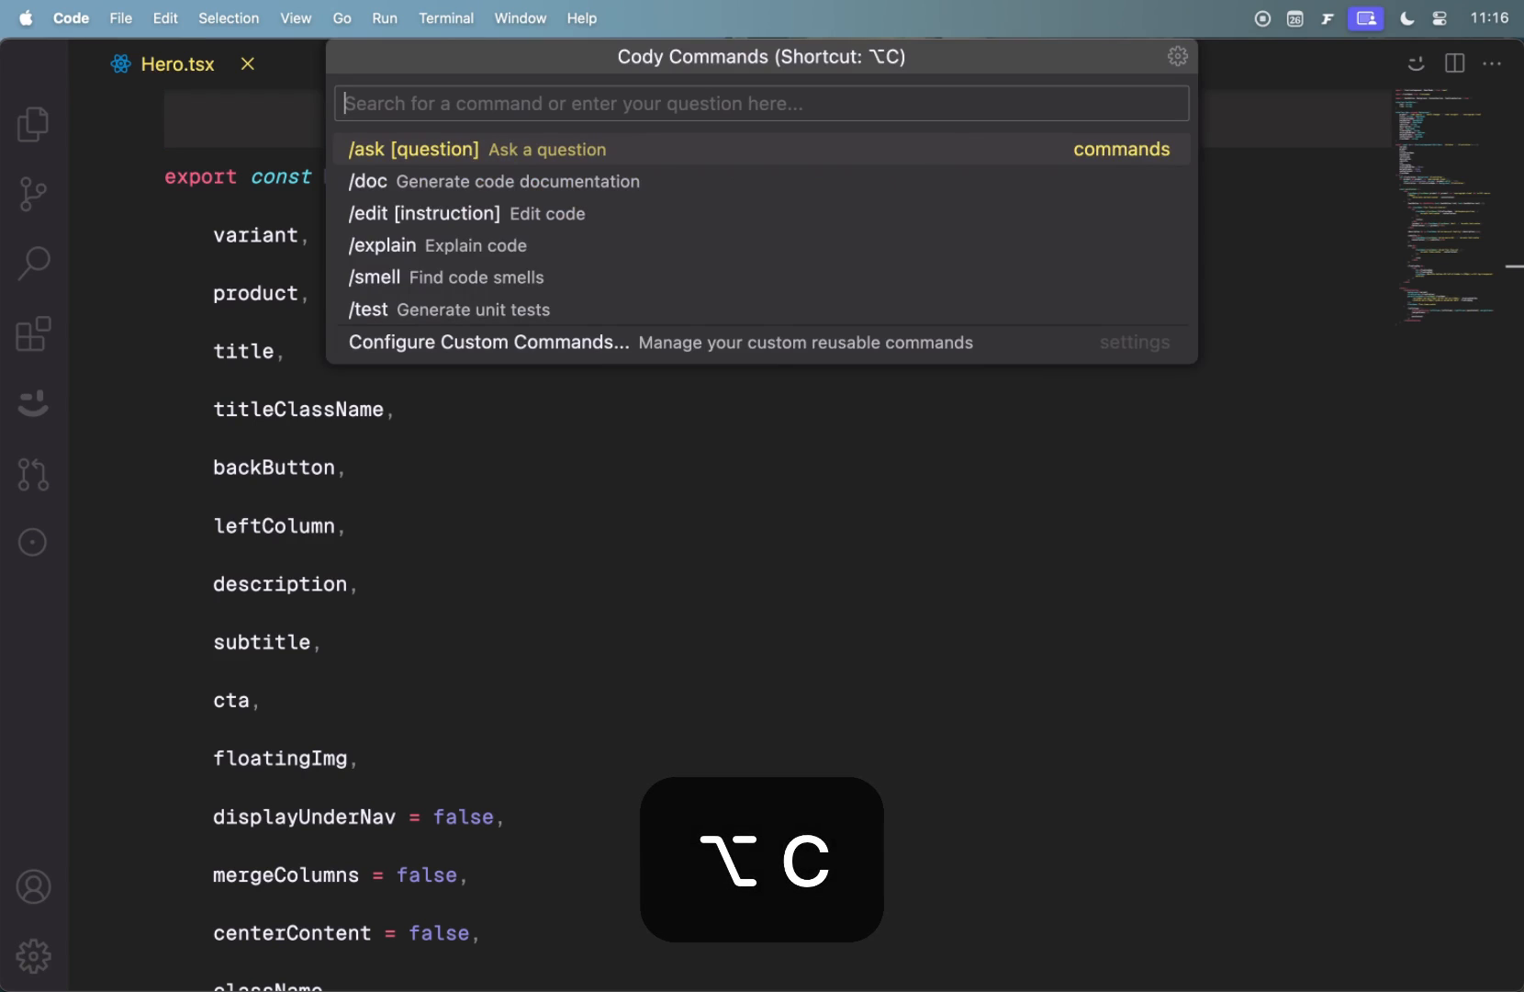
mouse_move(584, 160)
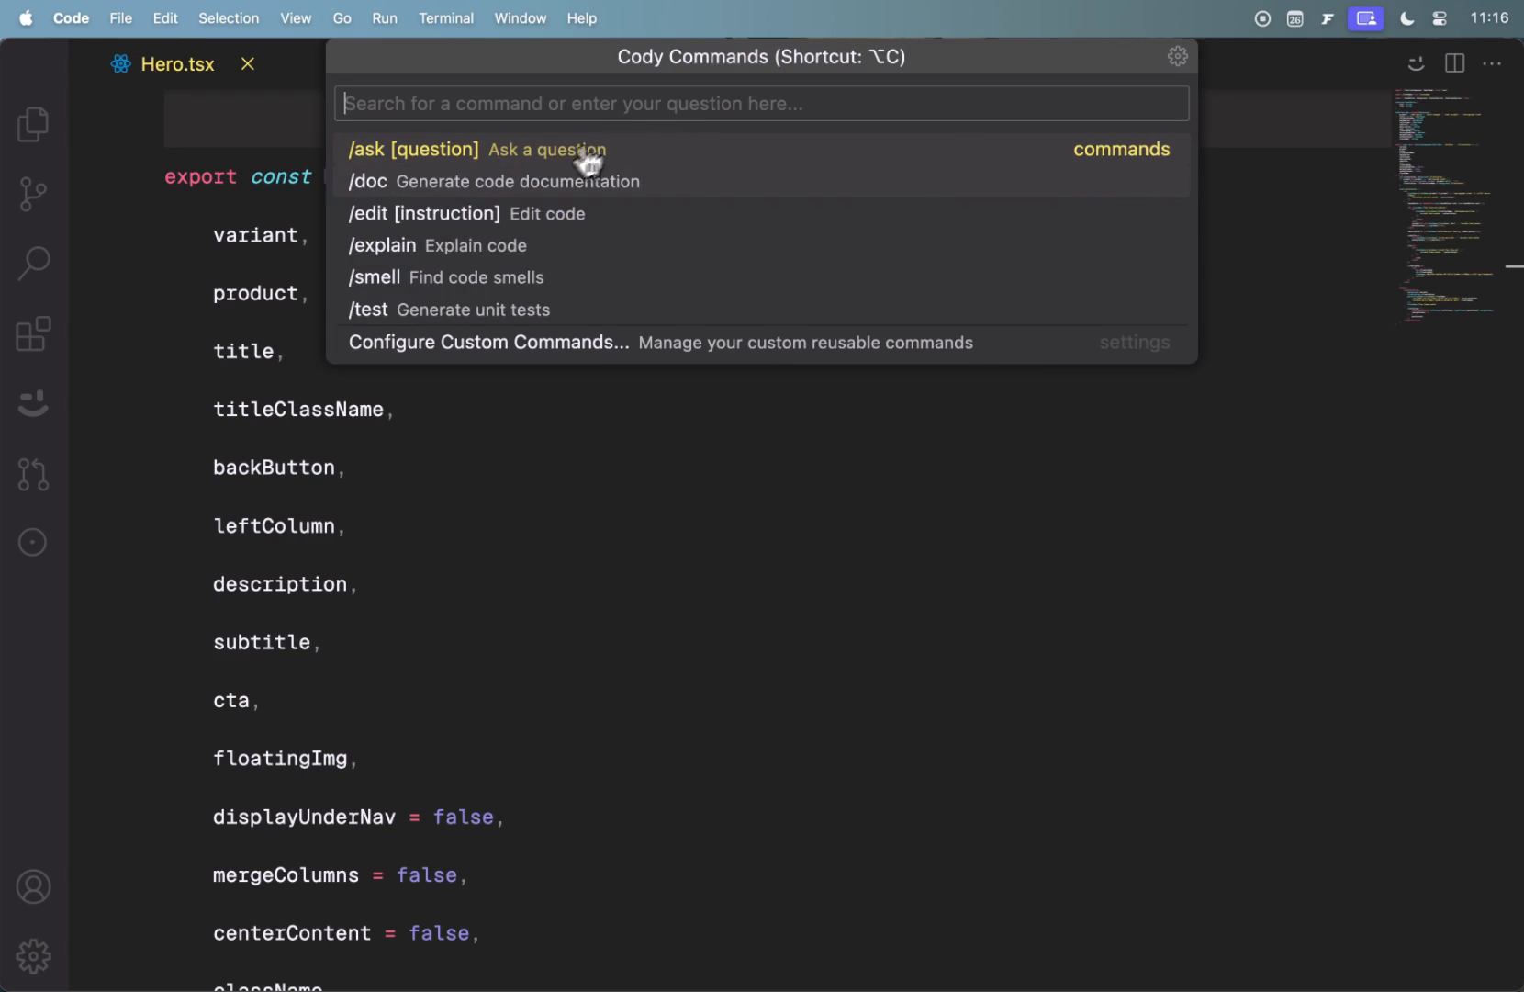
Step: Run /test so Cody writes a five-test Hero.test.tsx suite, and read through it
left_click(367, 309)
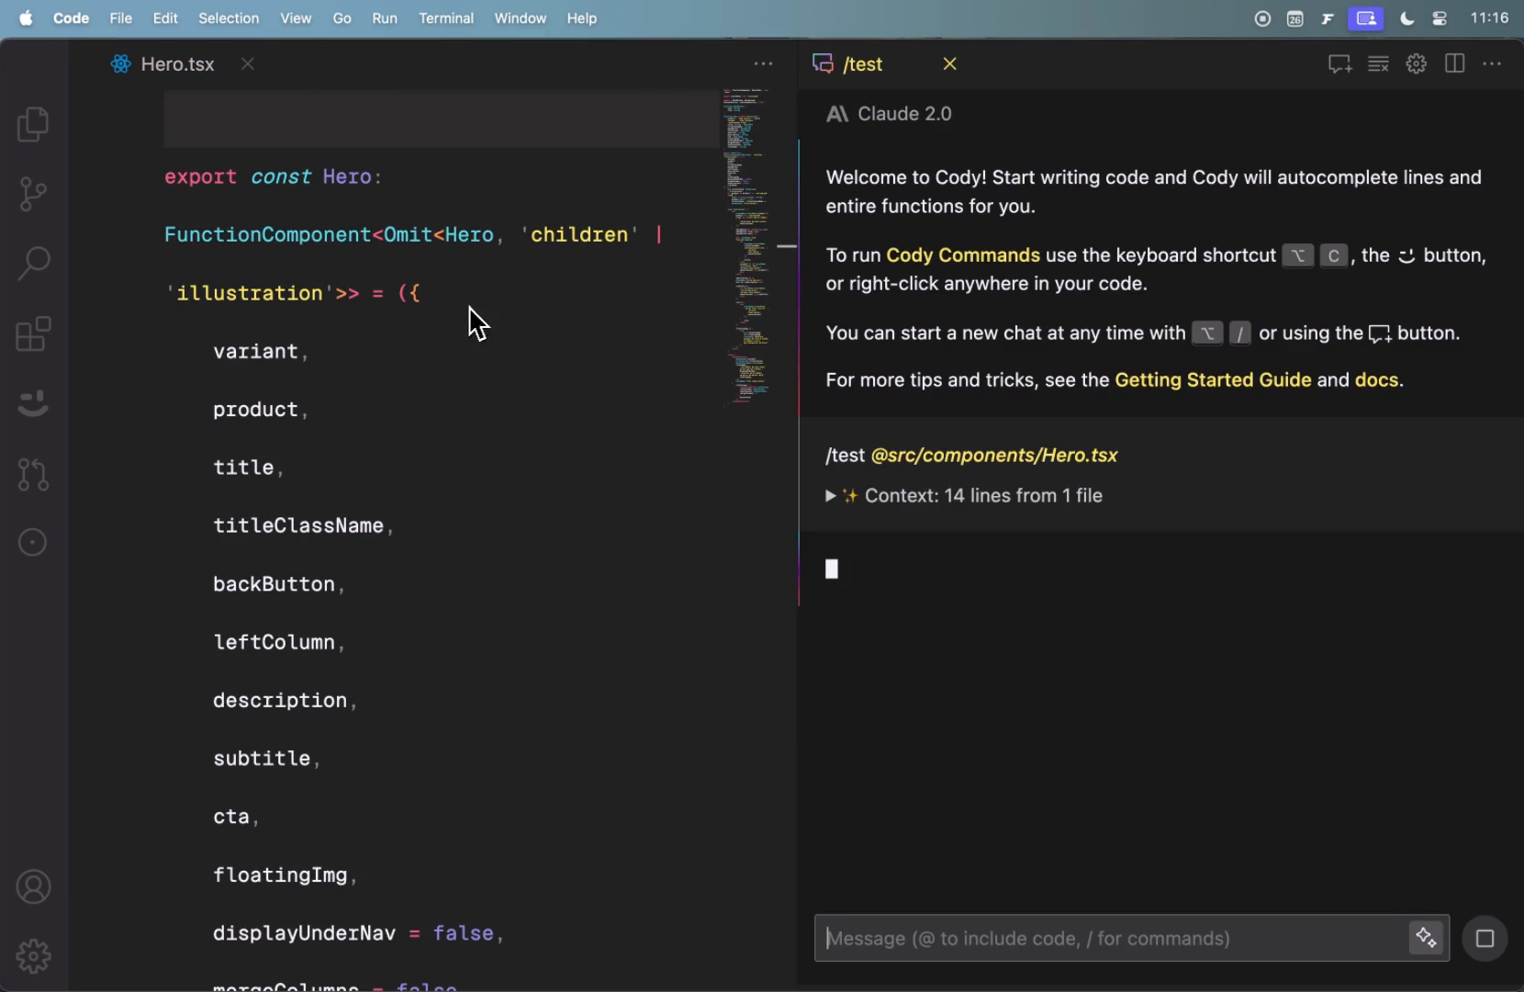
mouse_move(795, 207)
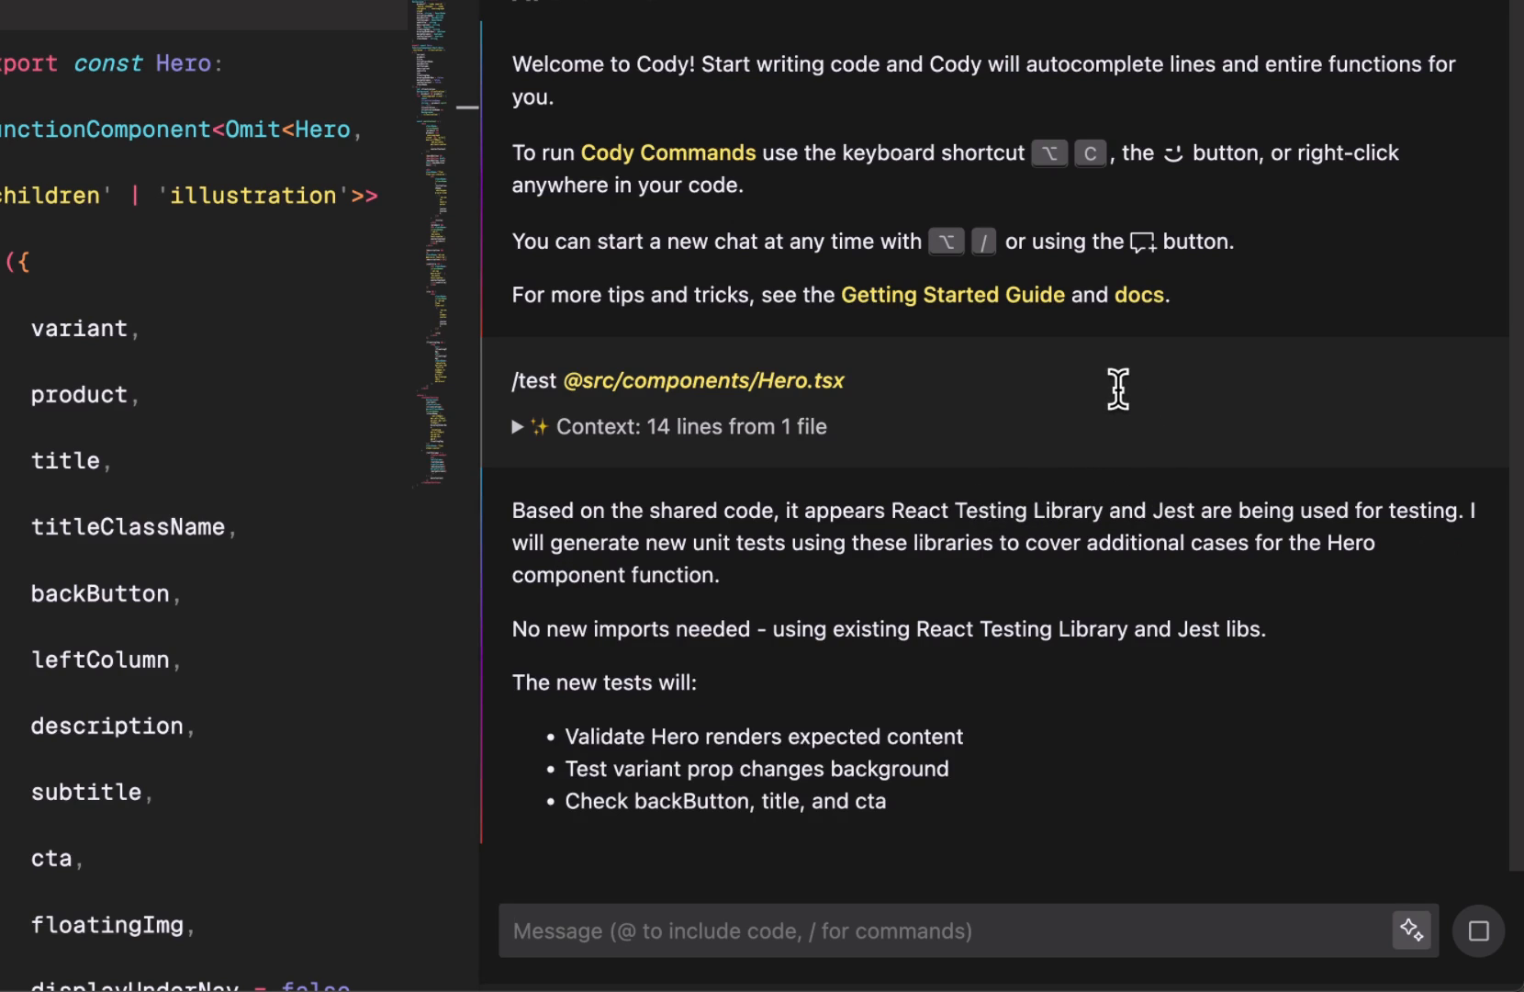
scroll("down", 3)
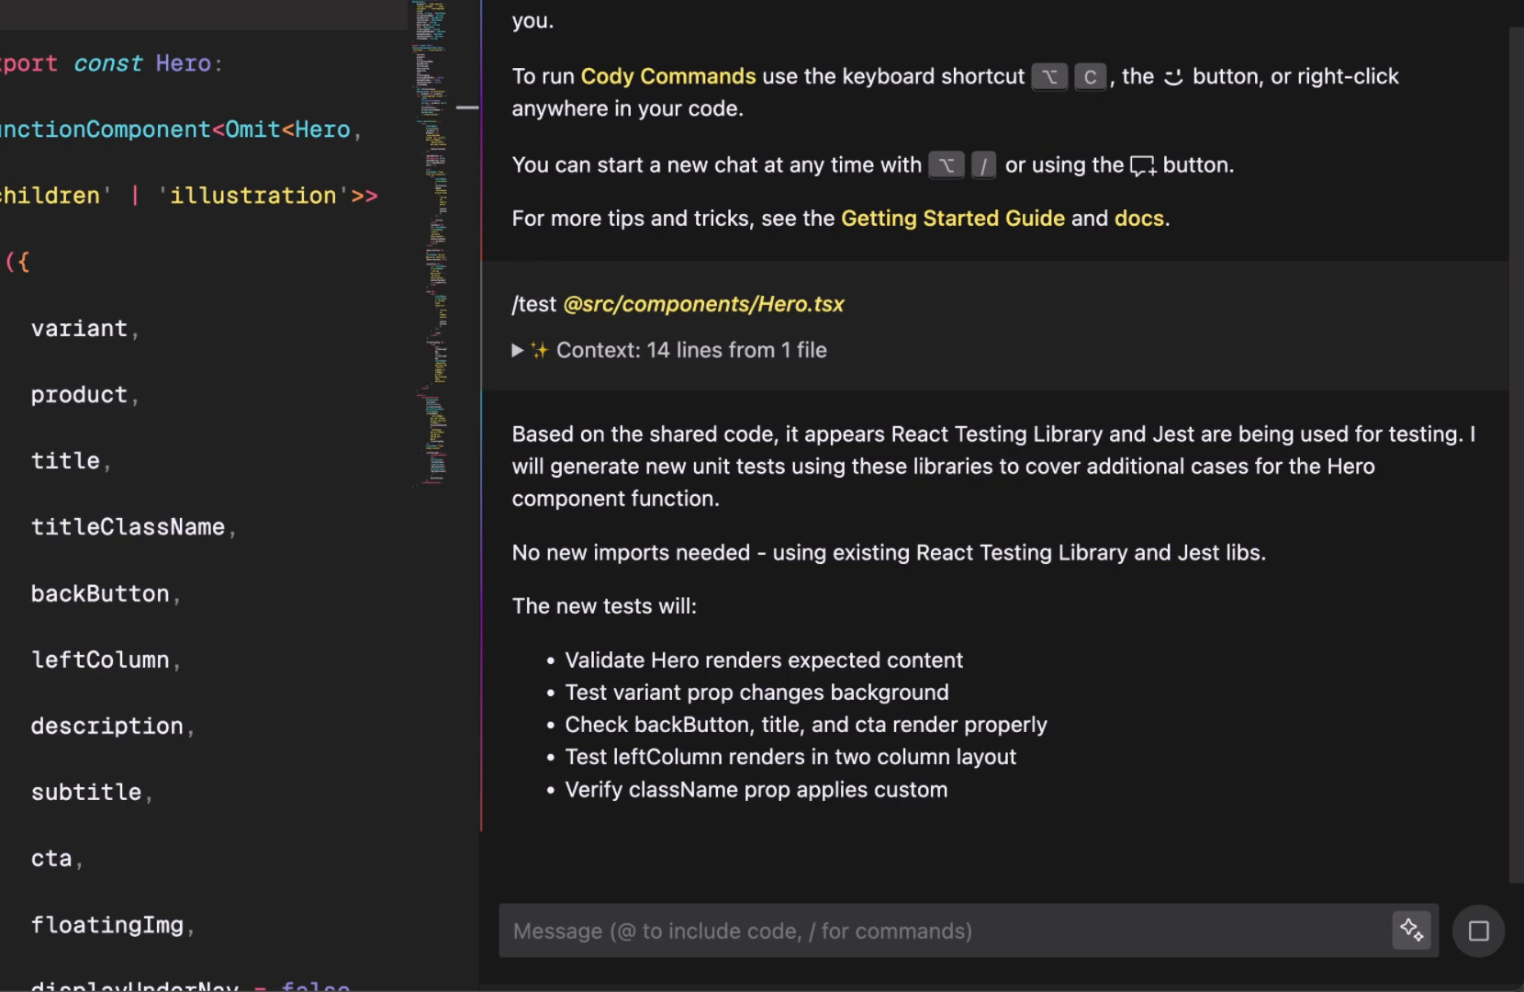
scroll("down", 3)
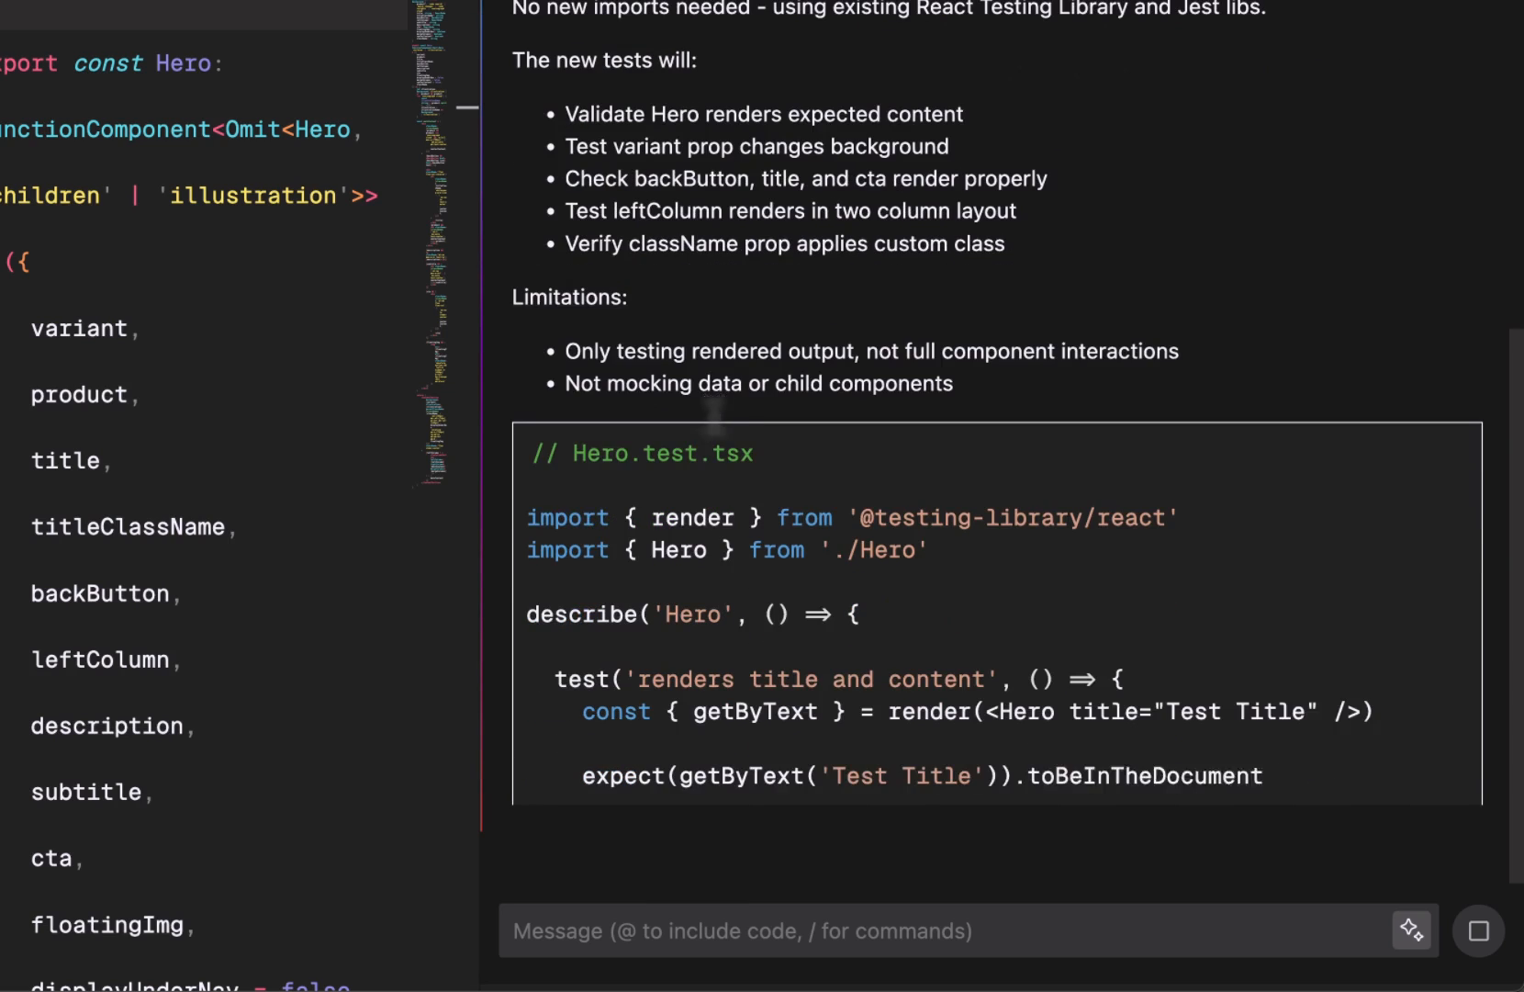
scroll("down", 3)
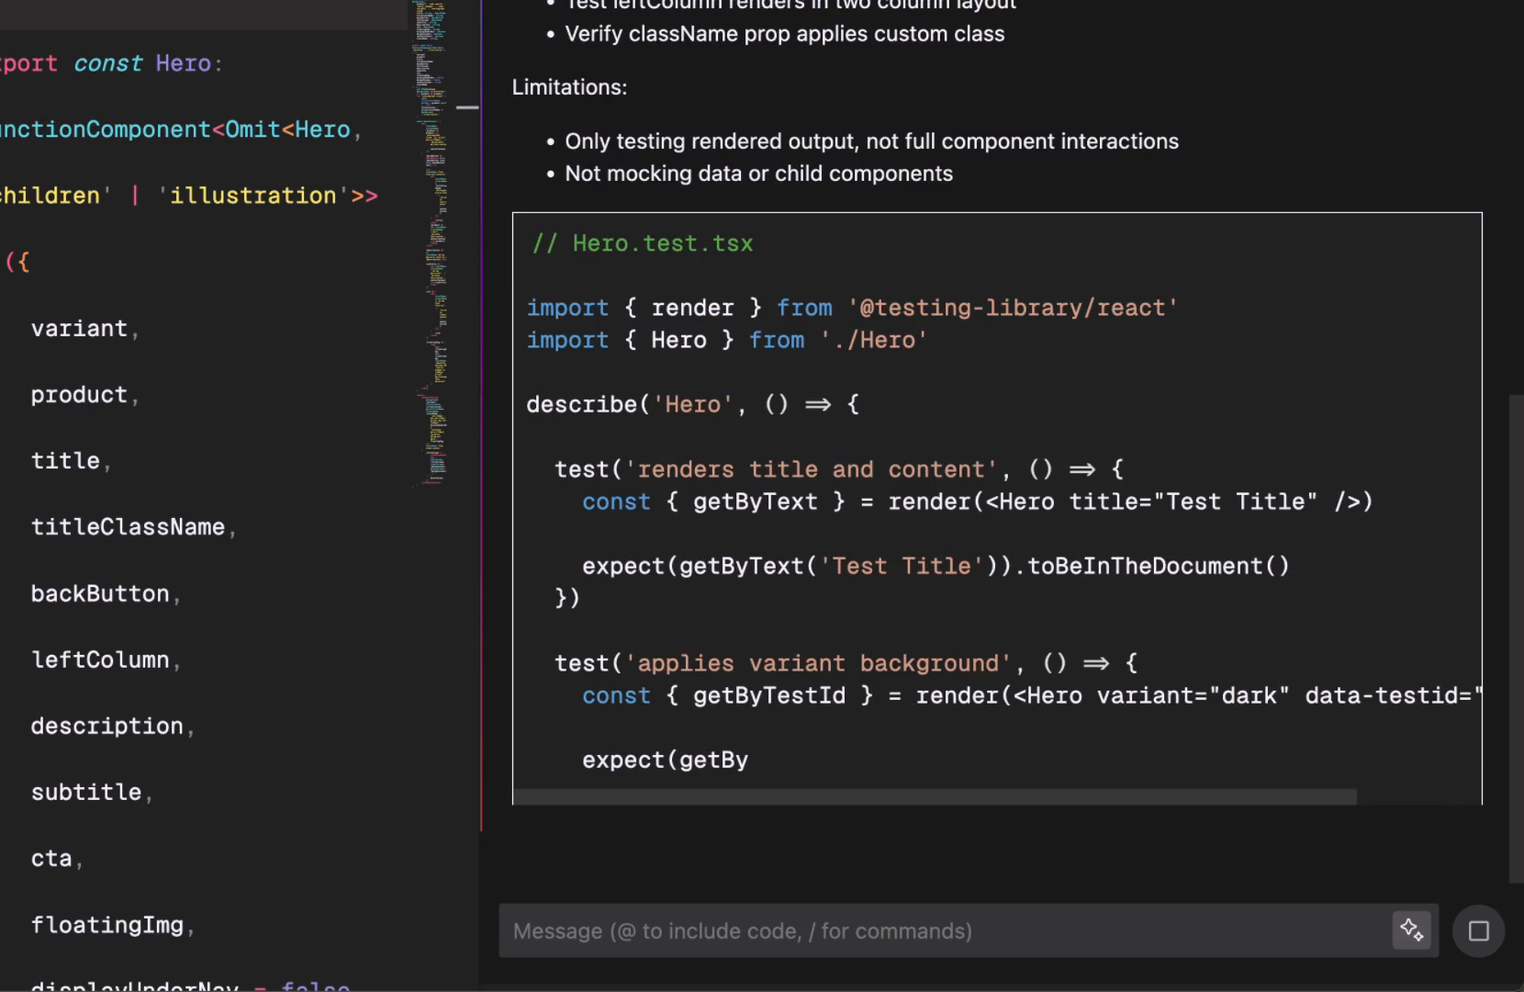
scroll("down", 3)
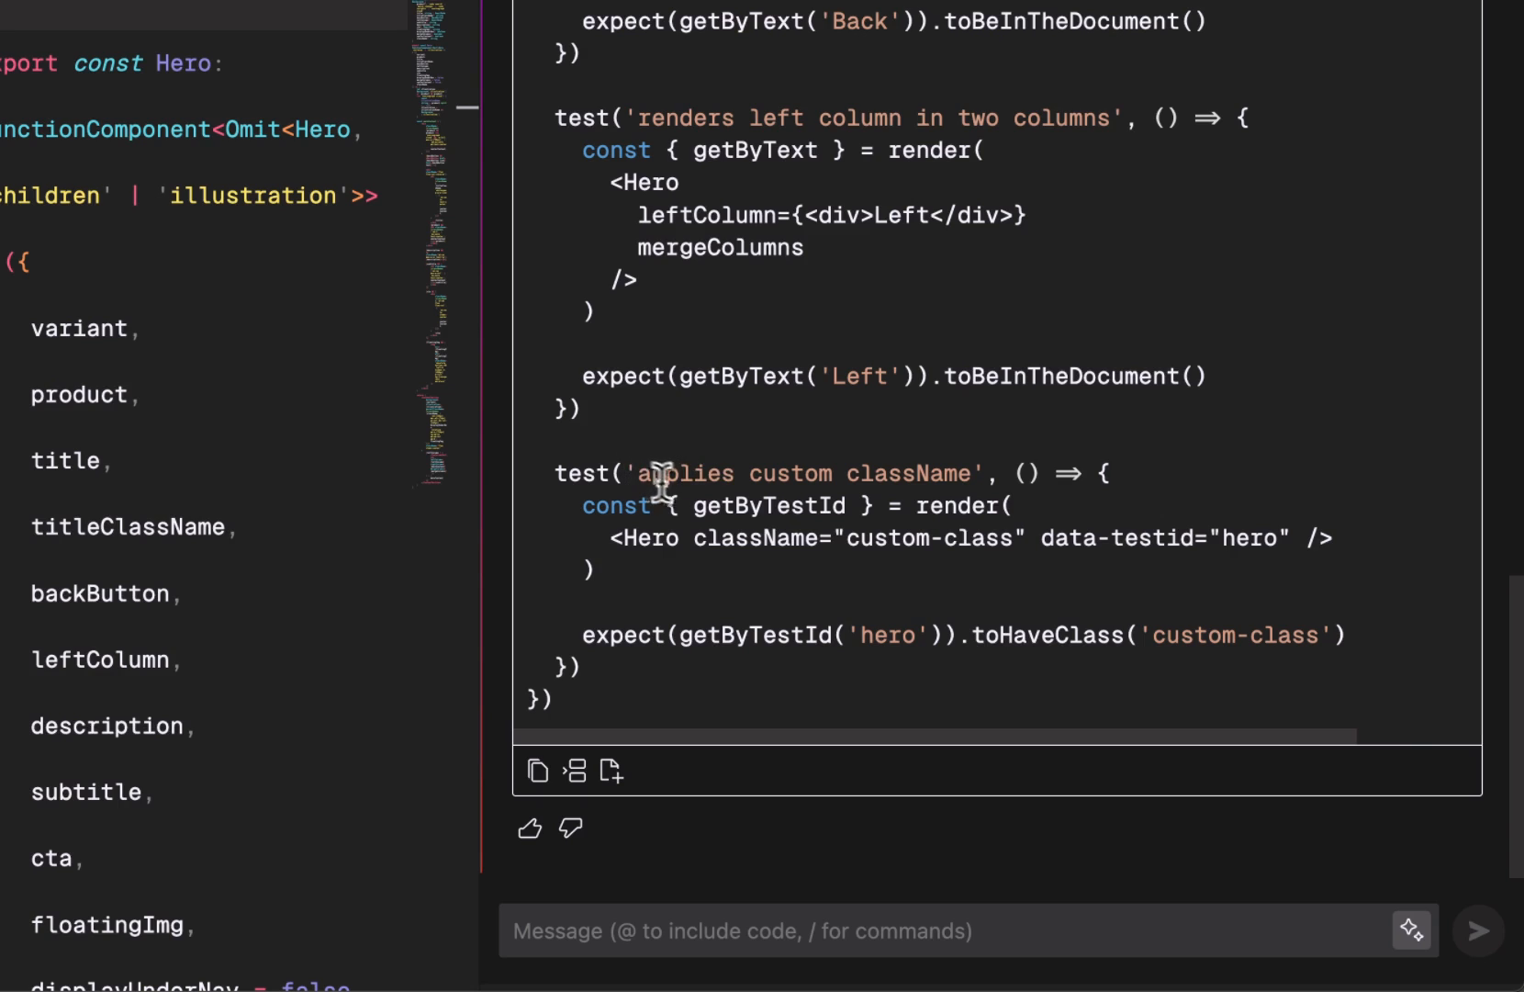
mouse_move(852, 202)
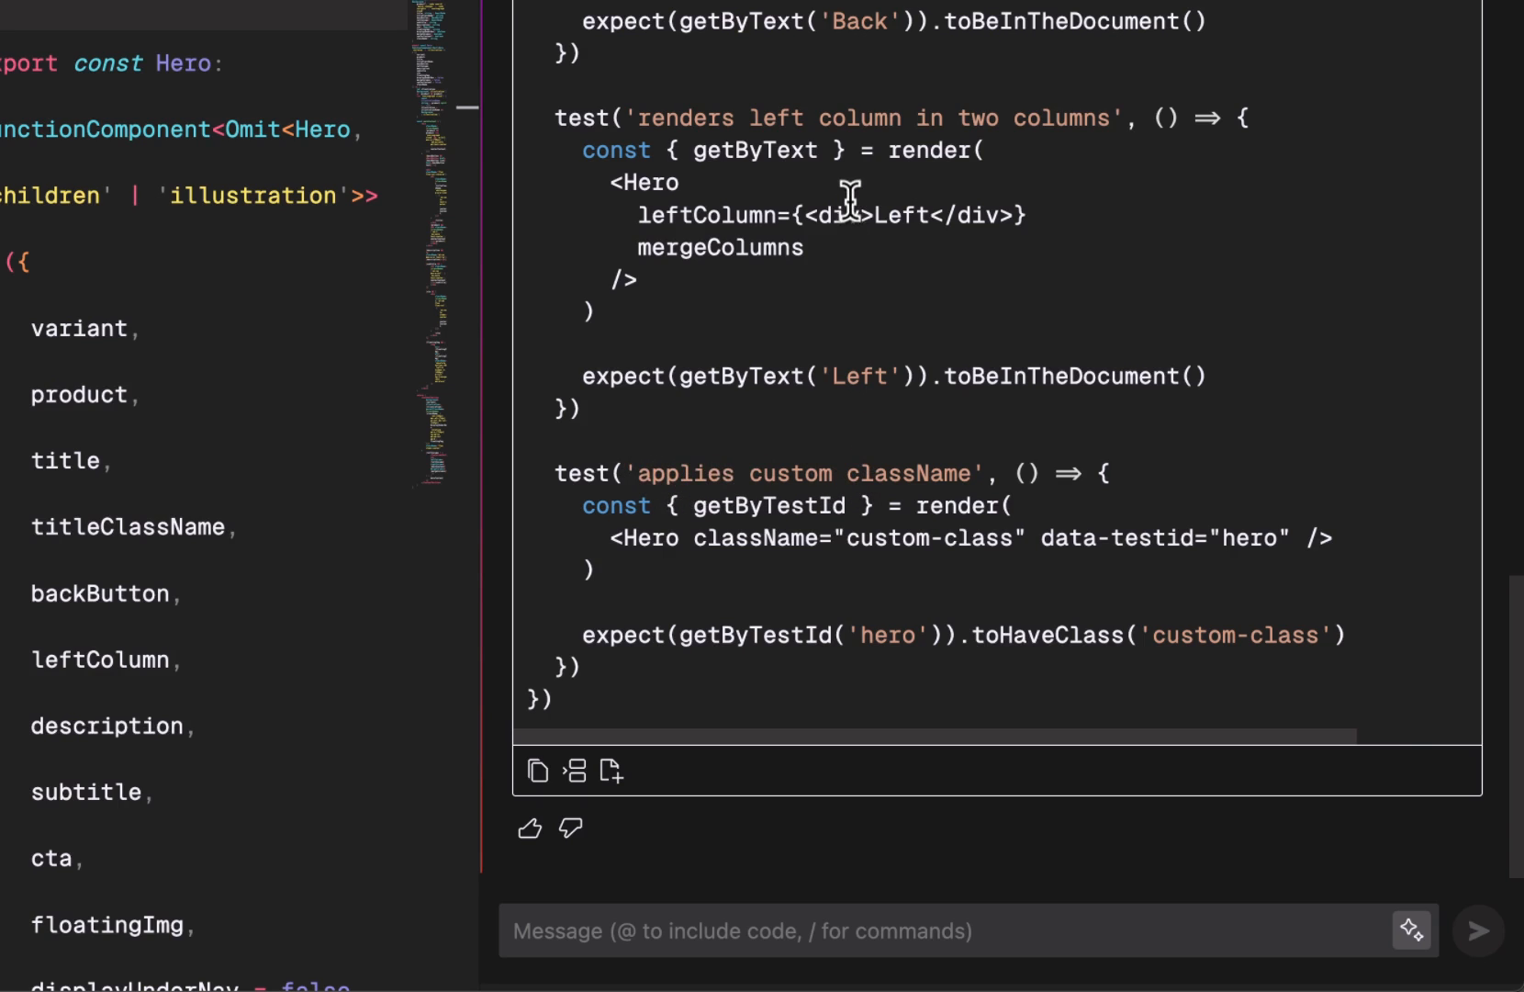
scroll("down", 3)
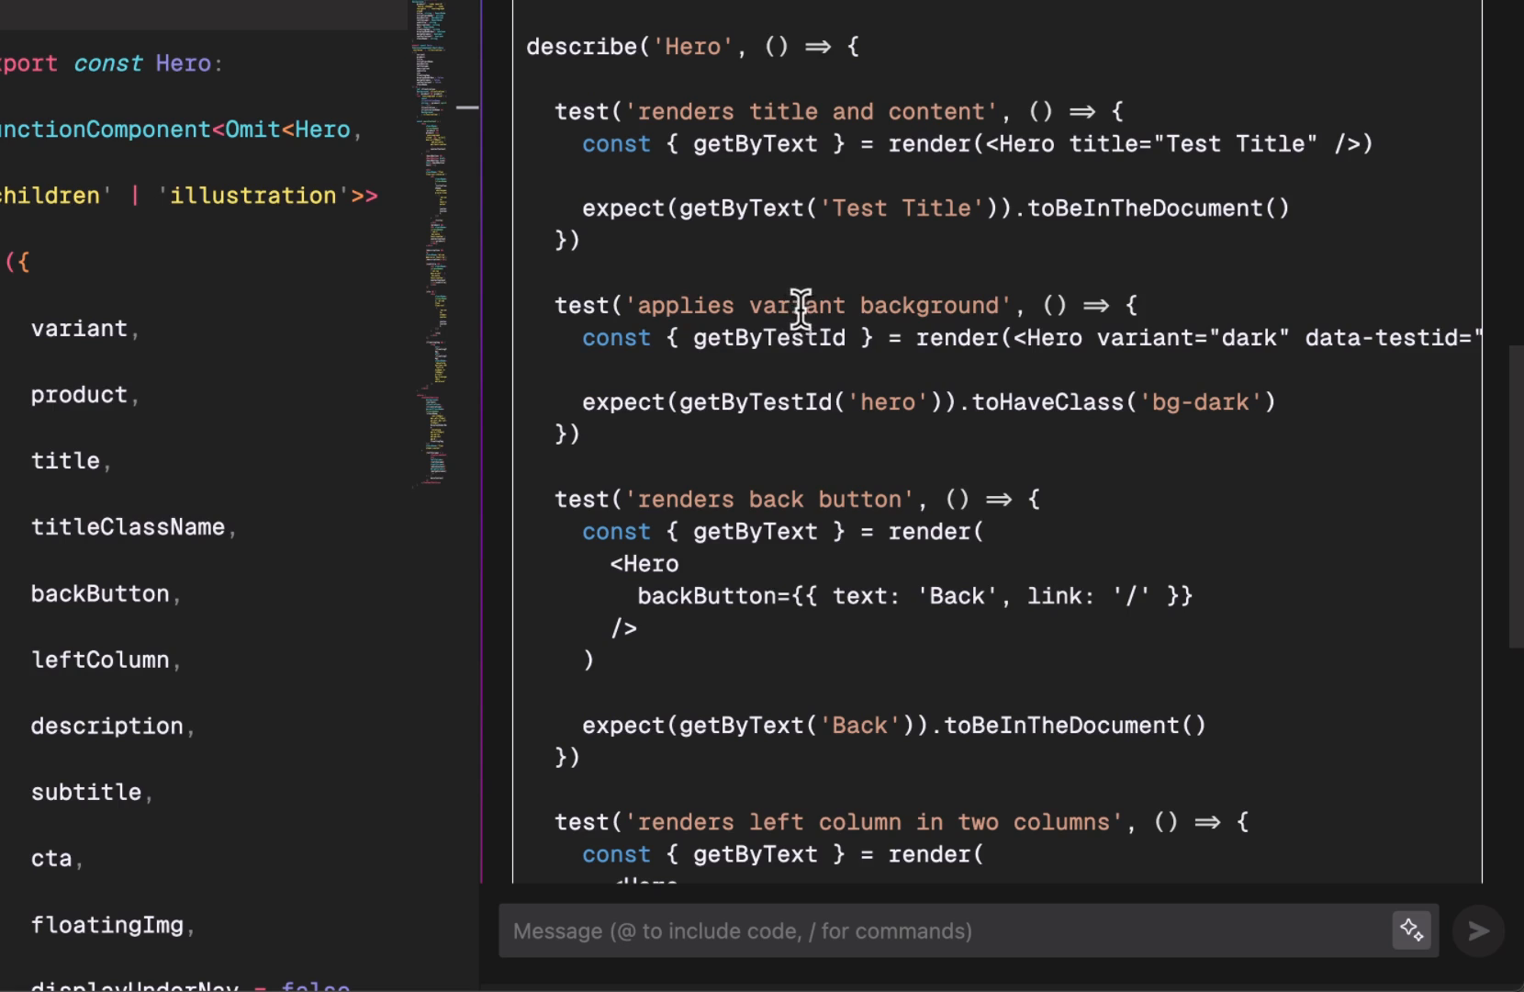
mouse_move(773, 433)
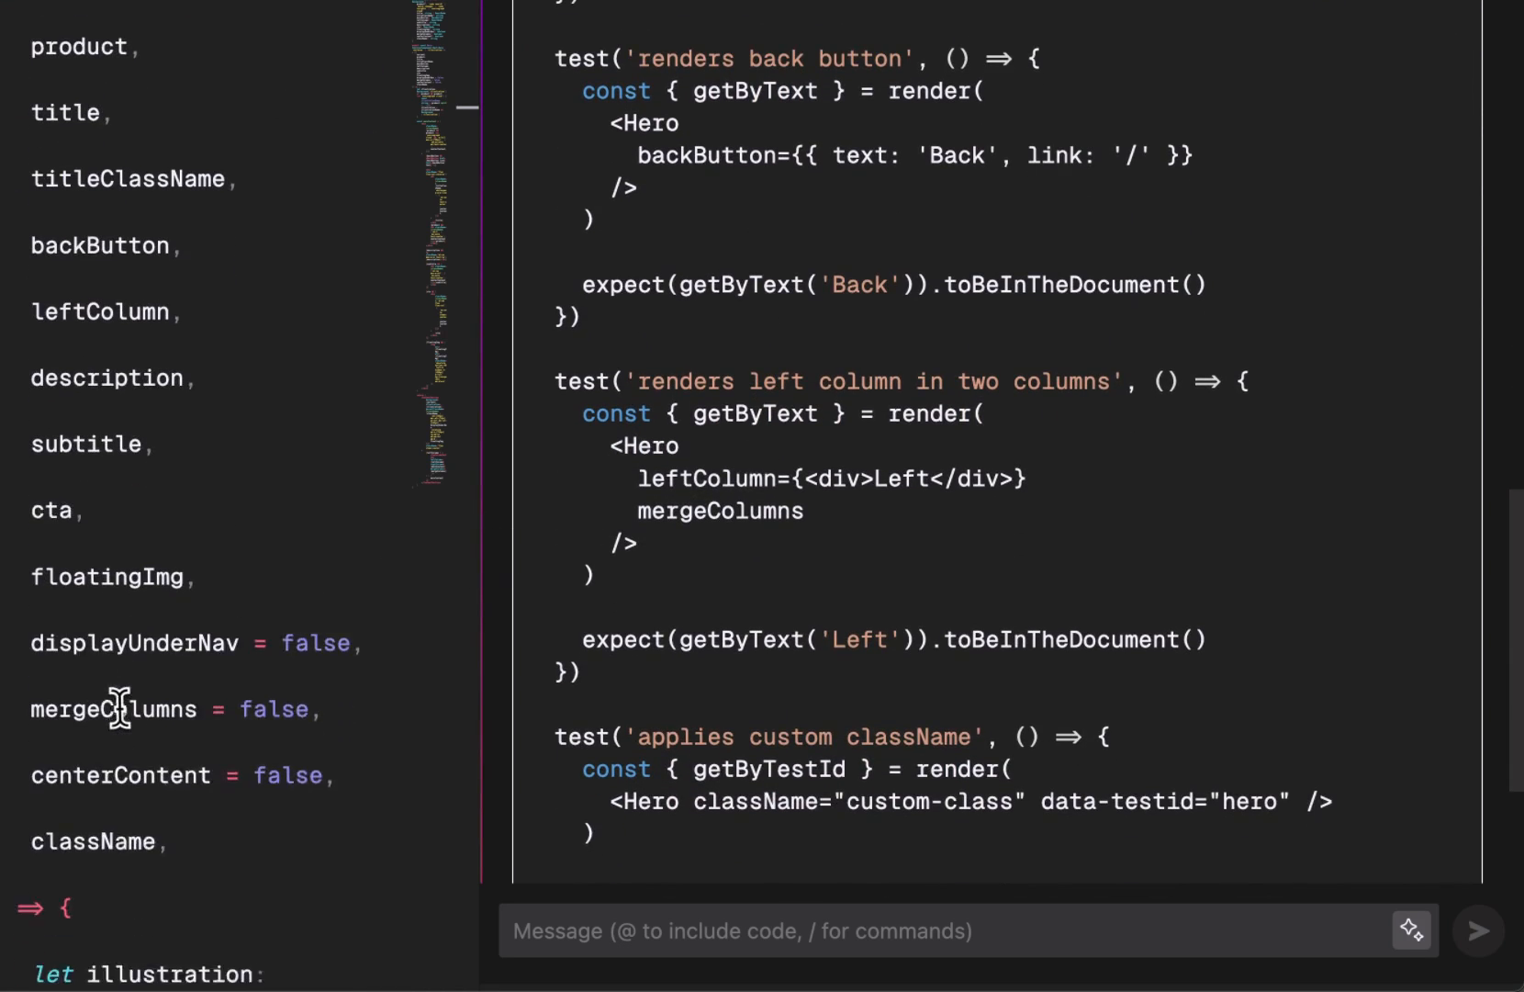
scroll("down", 3)
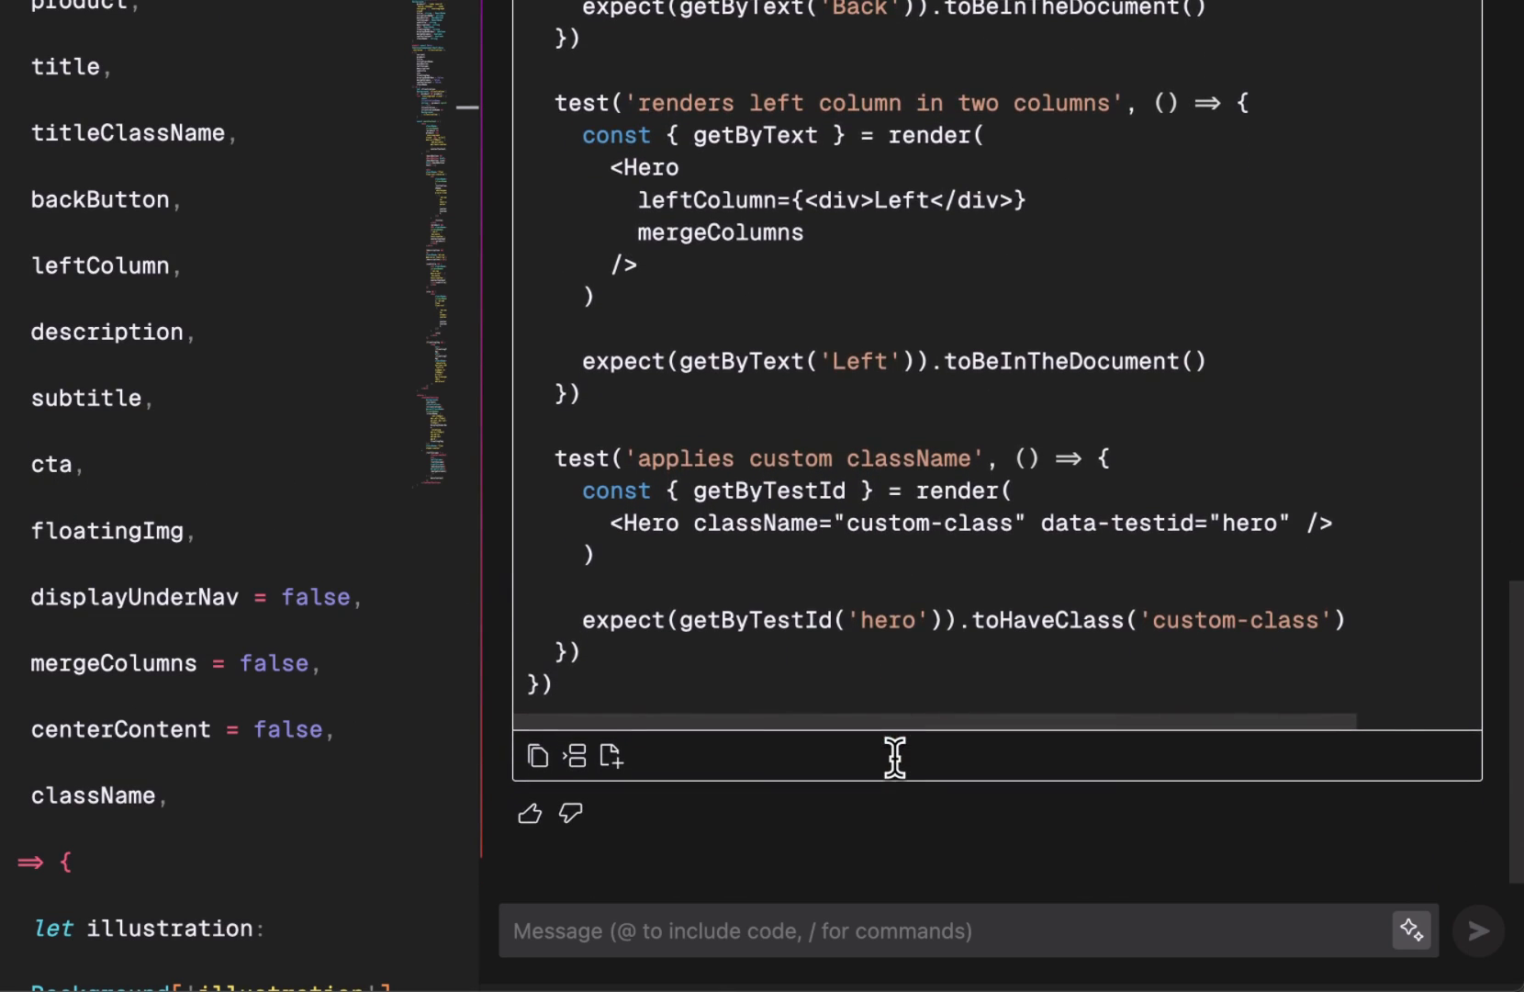
mouse_move(817, 817)
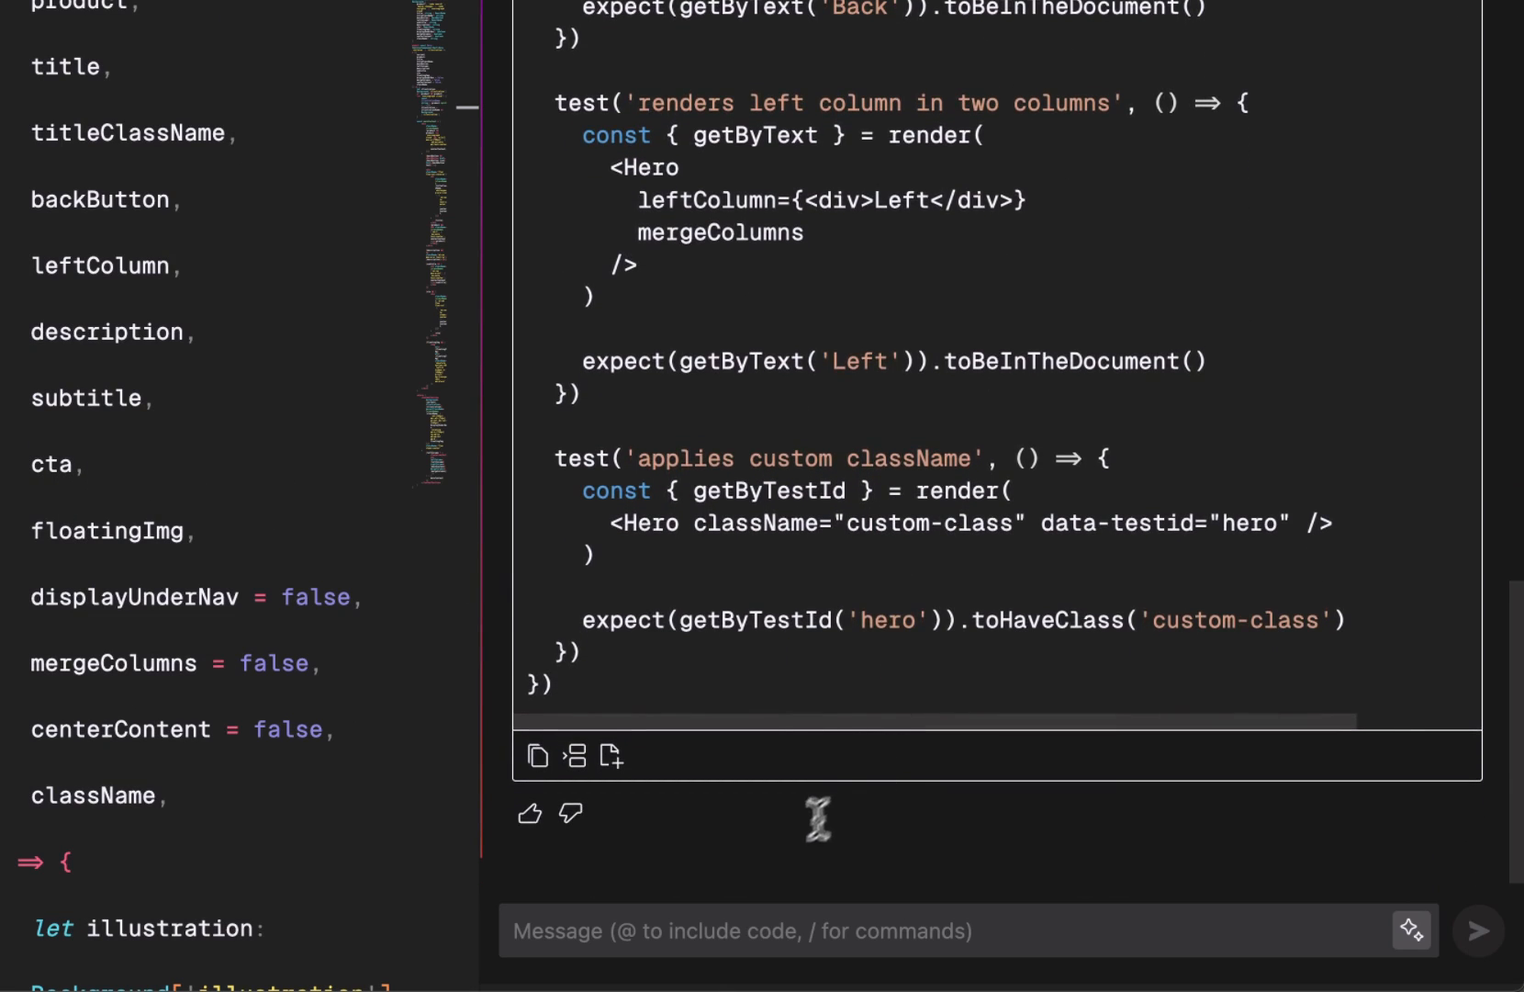
Step: Send Cody the follow-up 'can you include a test for the cta prop?'
type("can you include a test")
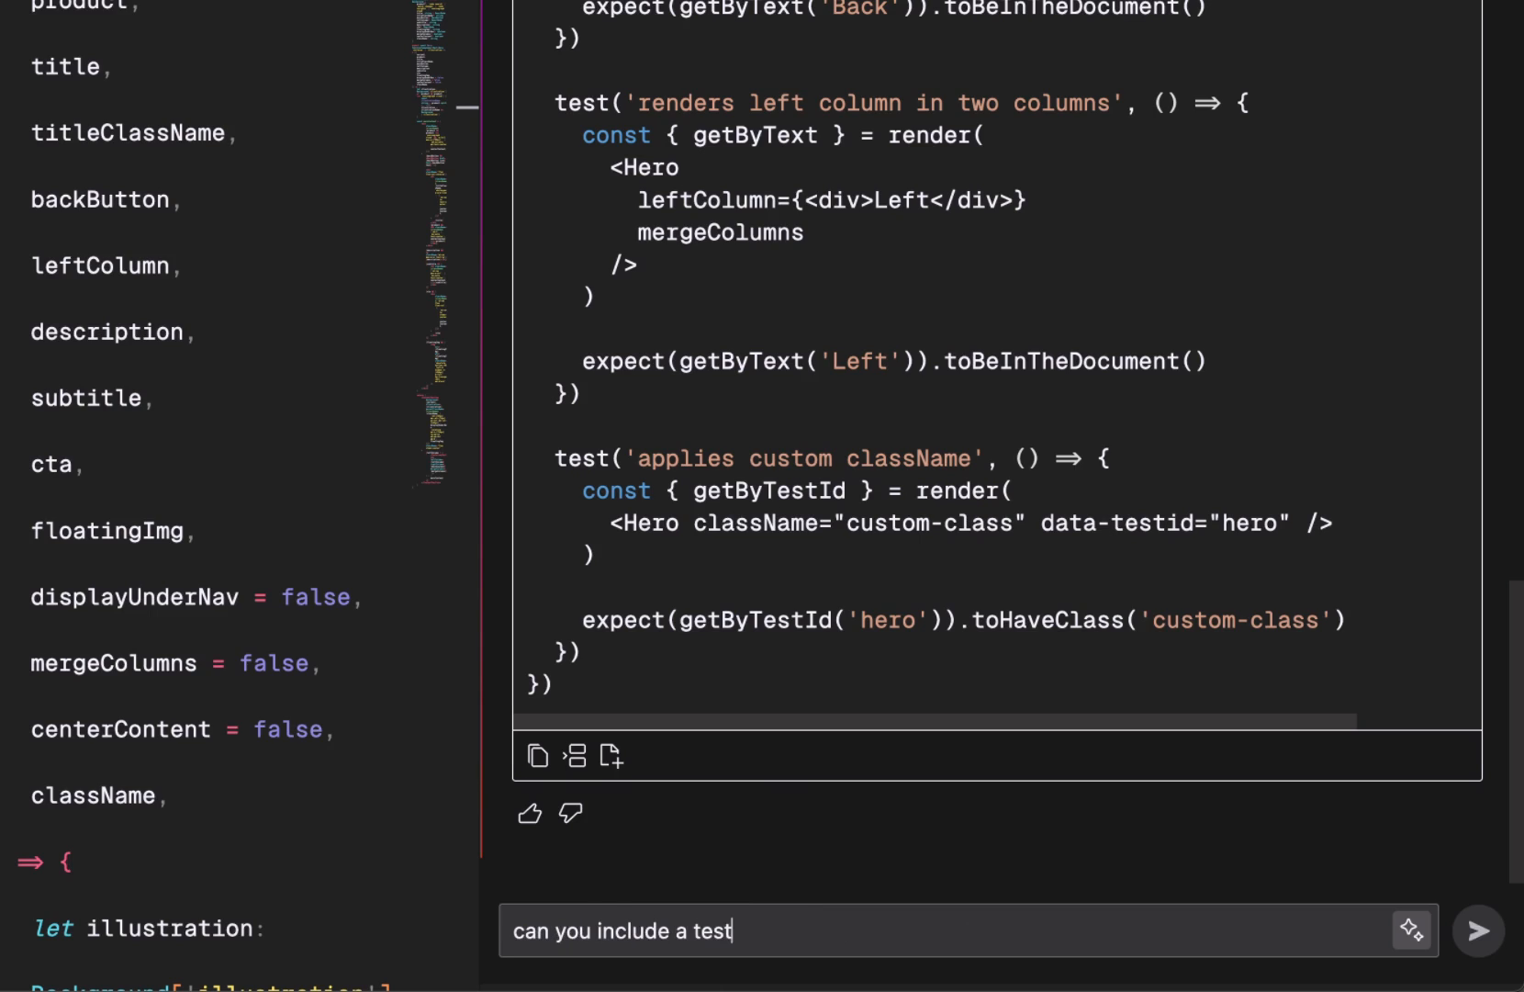
type("for the cta prop")
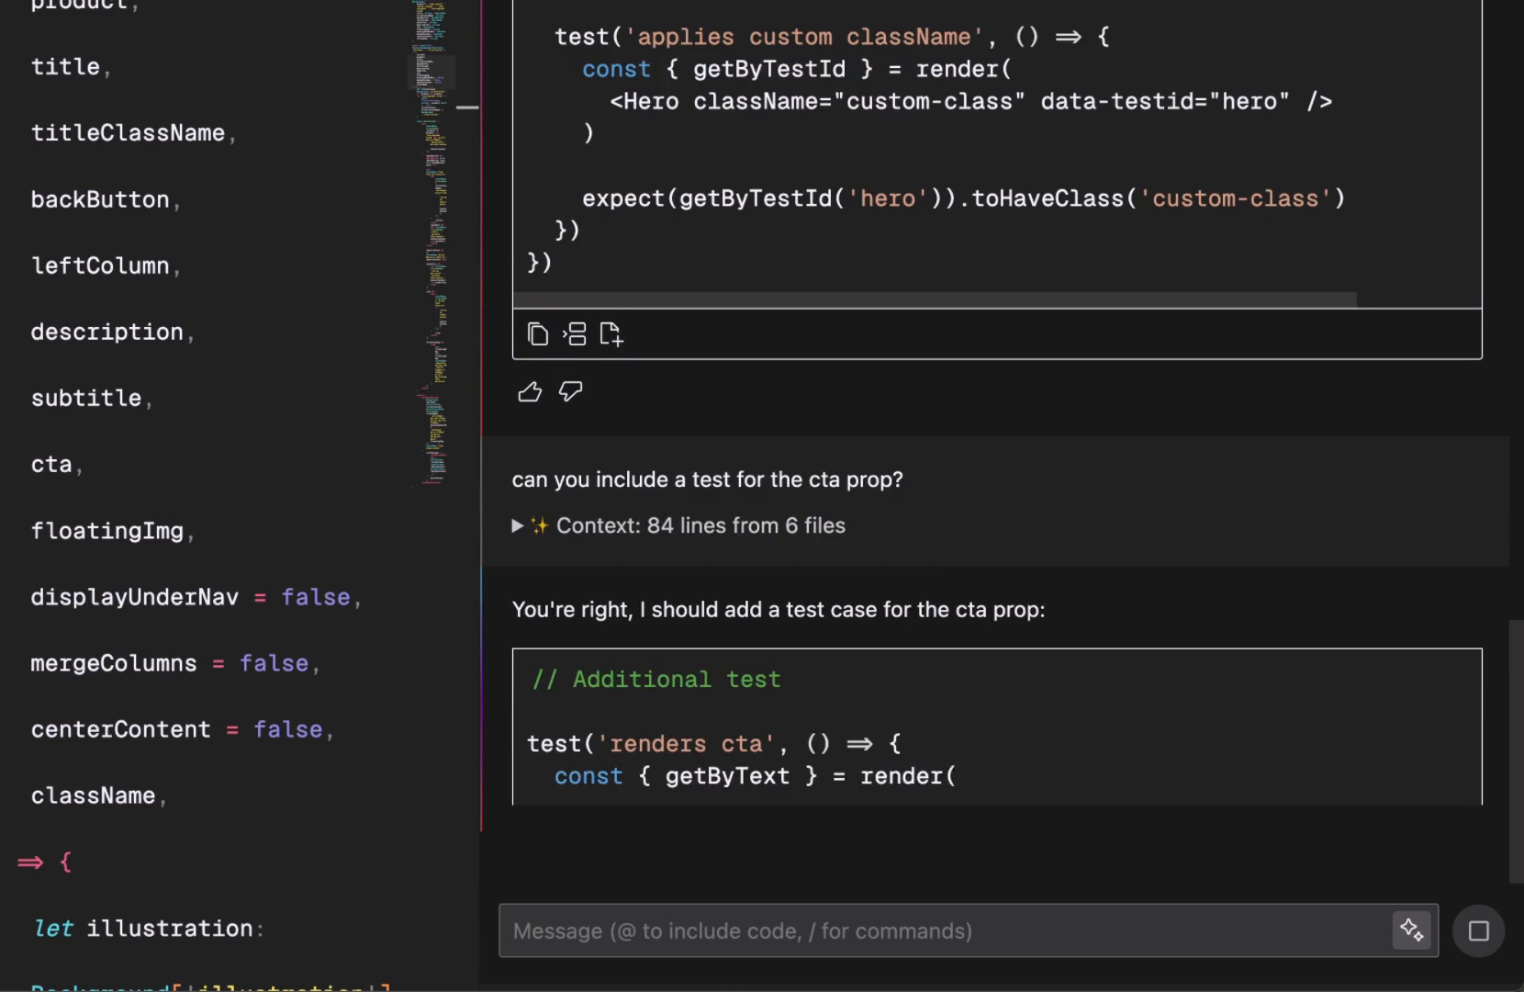
Step: Read Cody's added 'renders cta' test checking the 'Click me' button renders
scroll("down", 3)
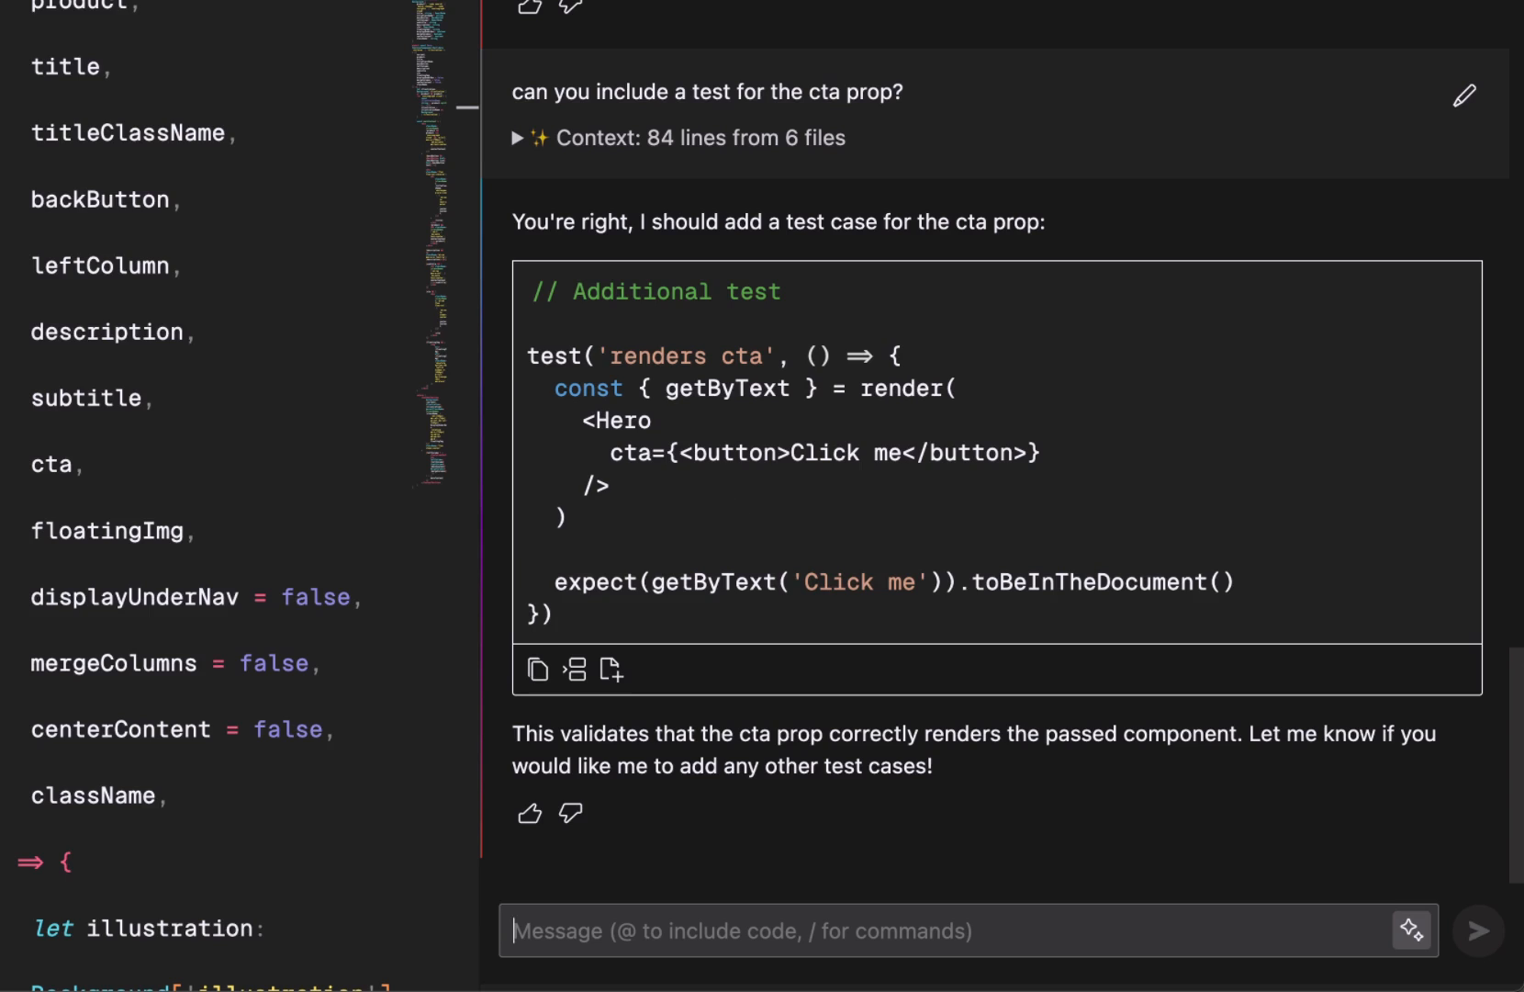
mouse_move(1021, 461)
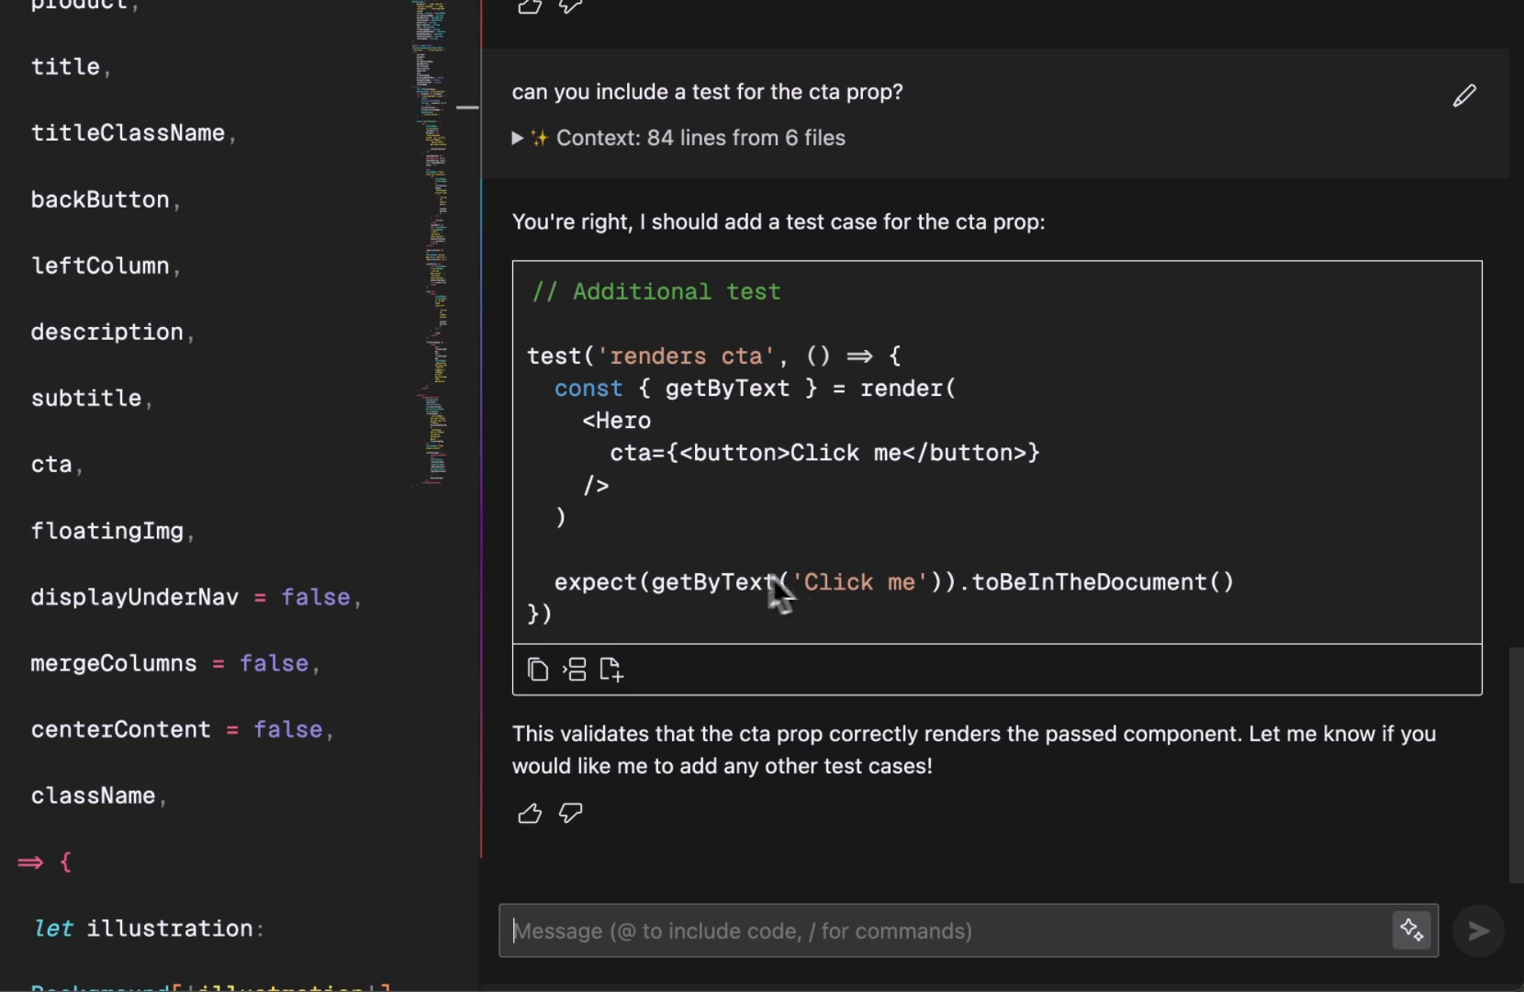
mouse_move(880, 510)
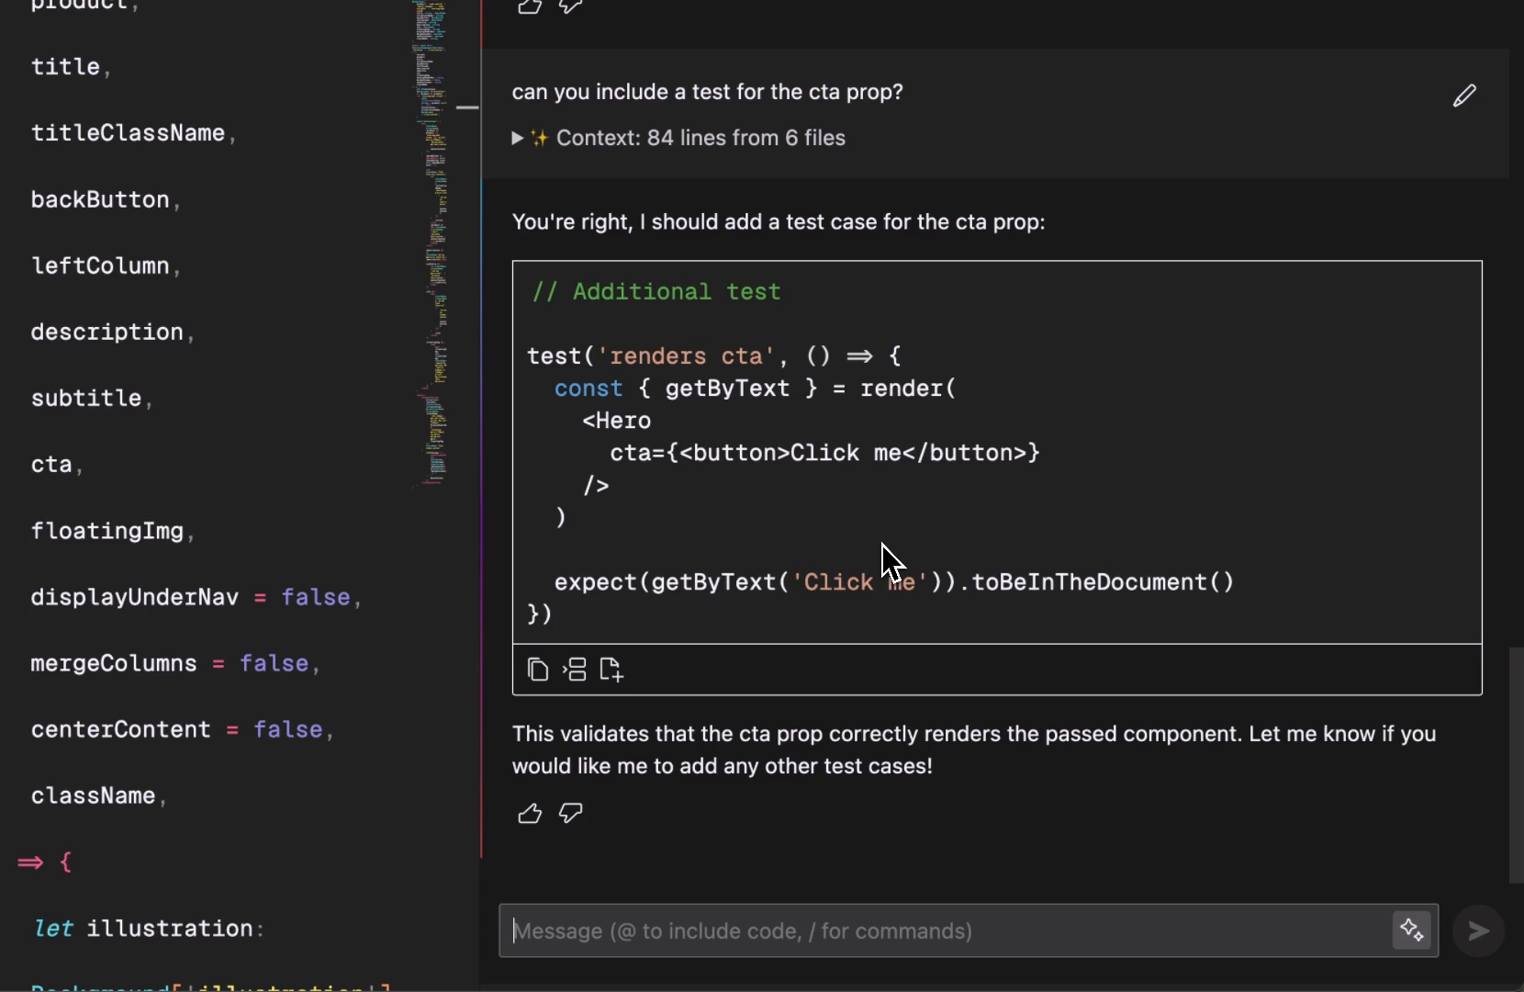
mouse_move(889, 558)
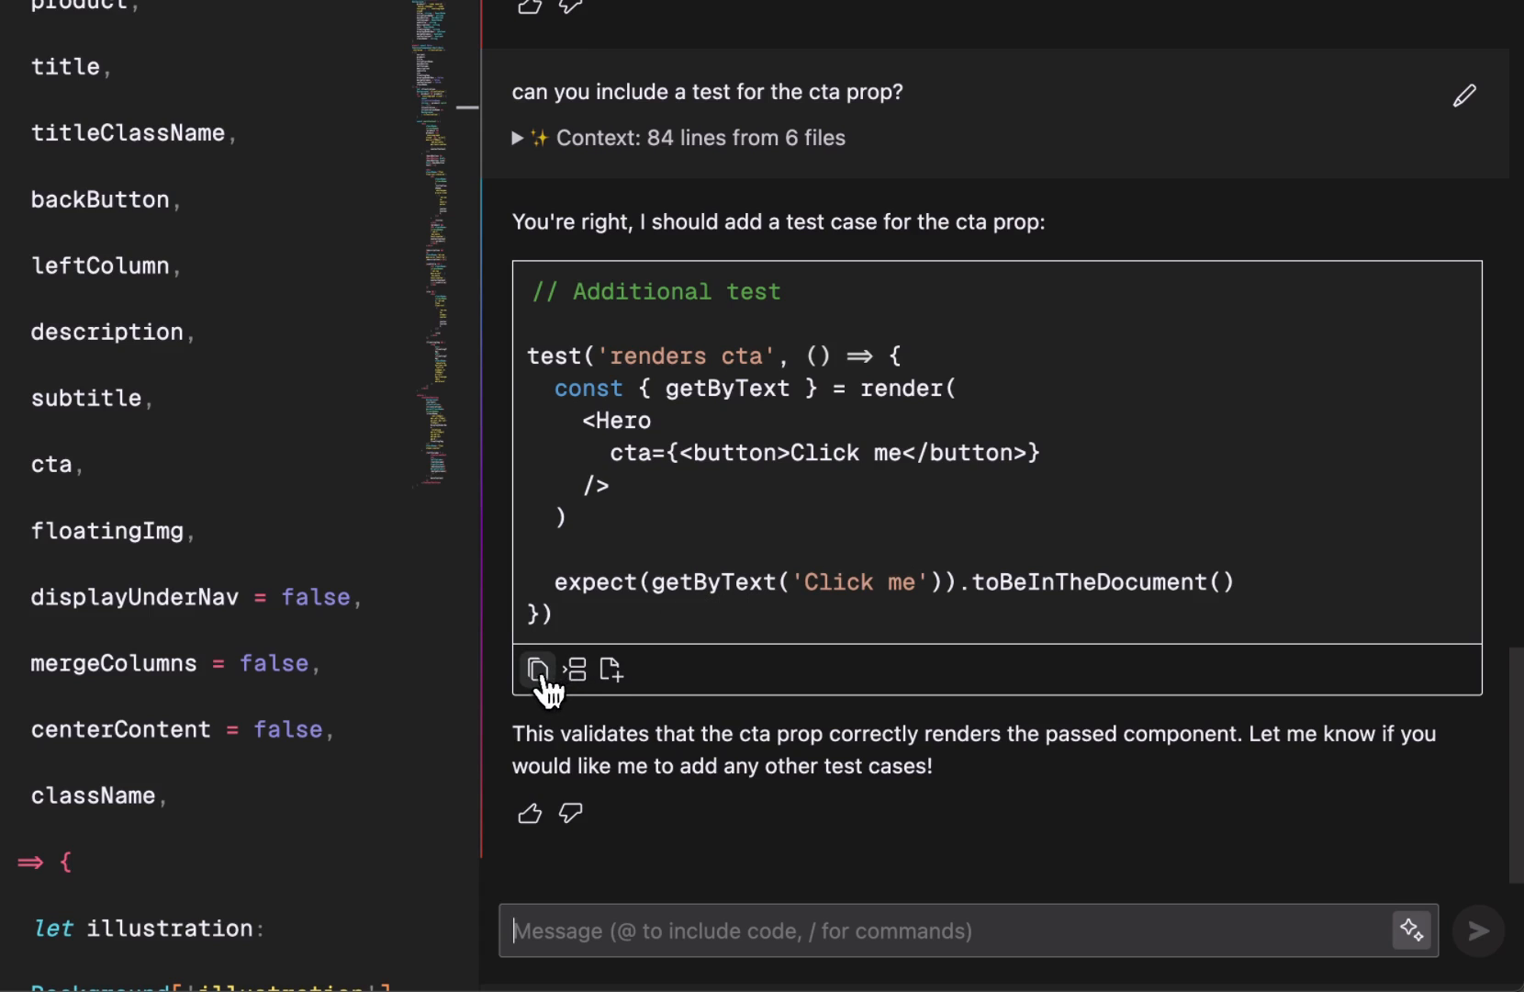
Step: Copy the 'renders cta' test snippet from Cody's reply to the clipboard
left_click(538, 668)
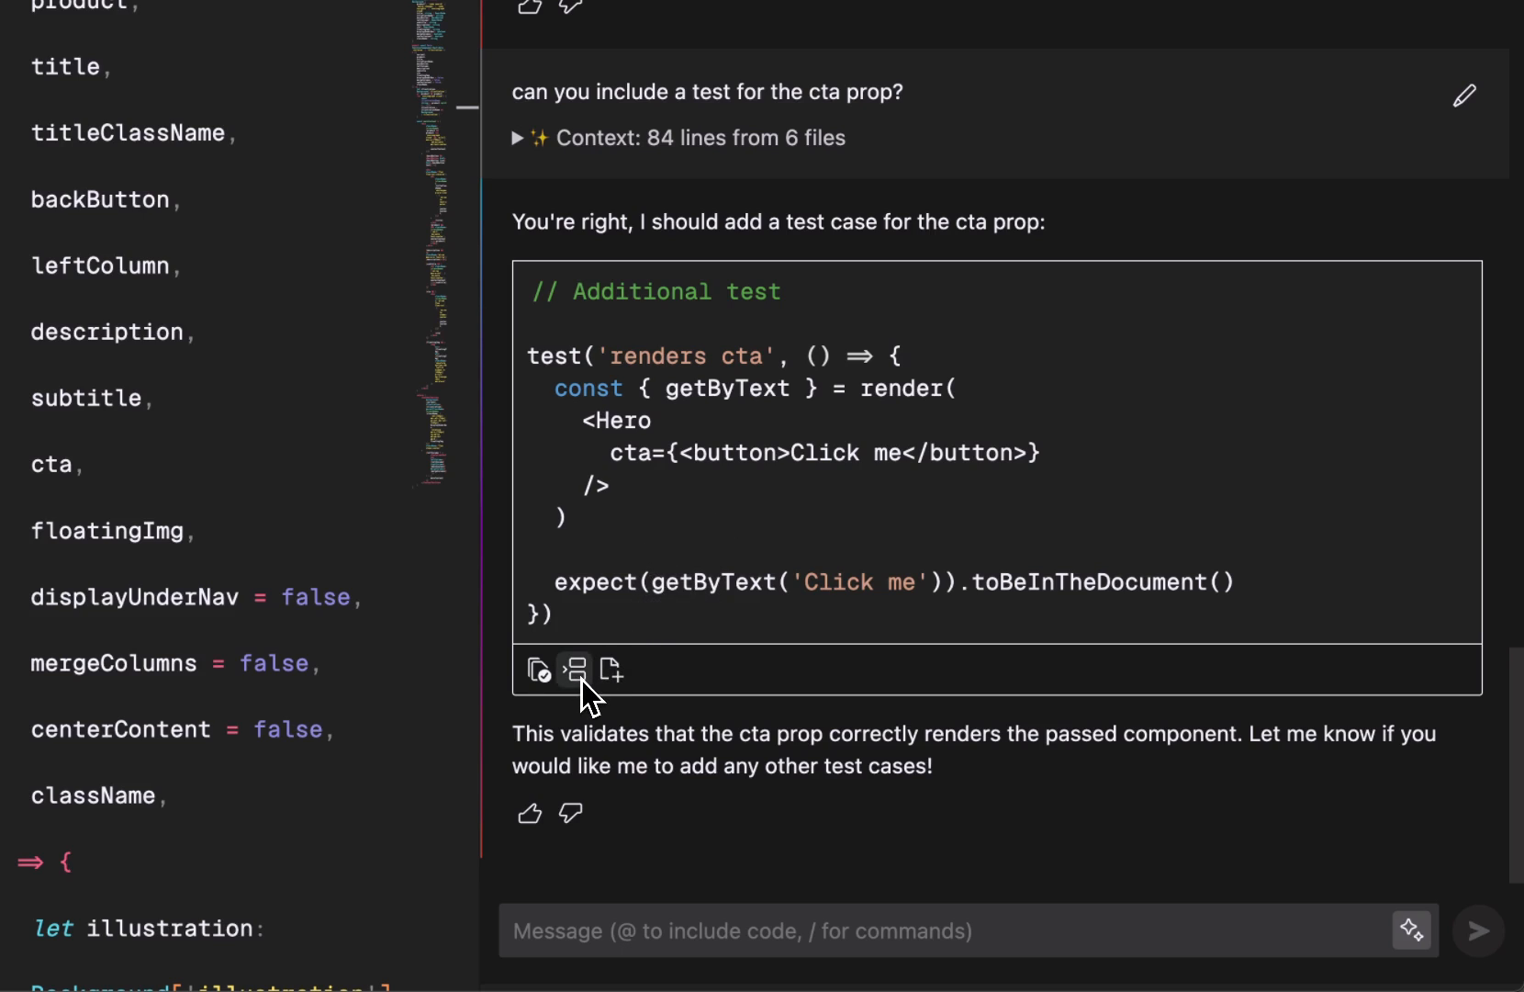
mouse_move(610, 669)
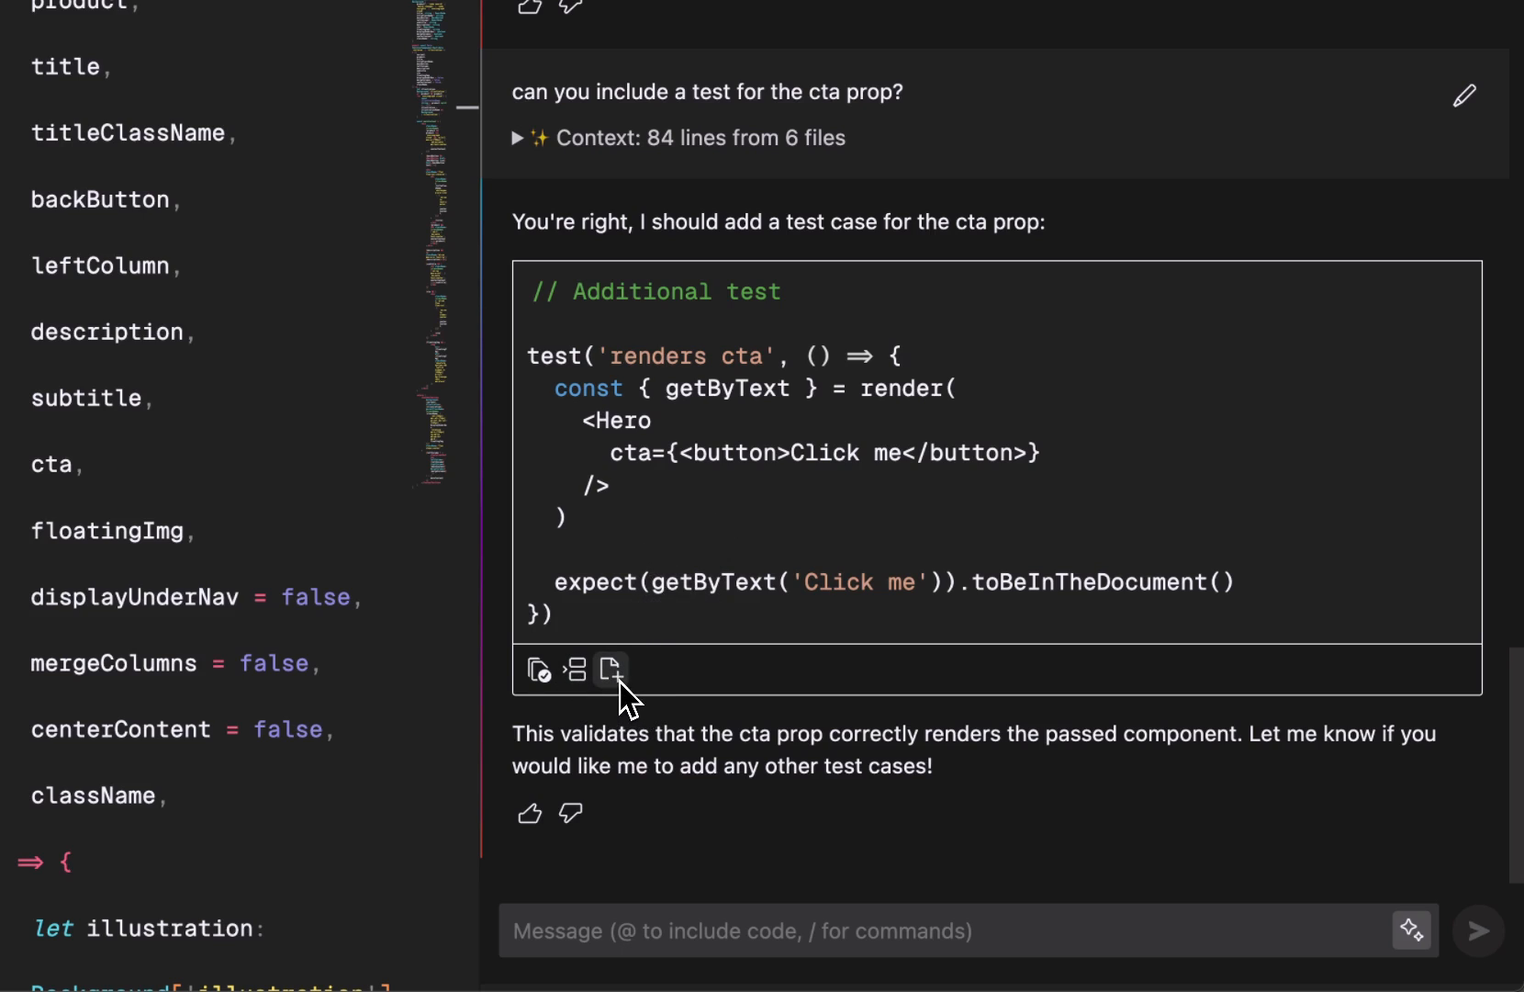
mouse_move(815, 527)
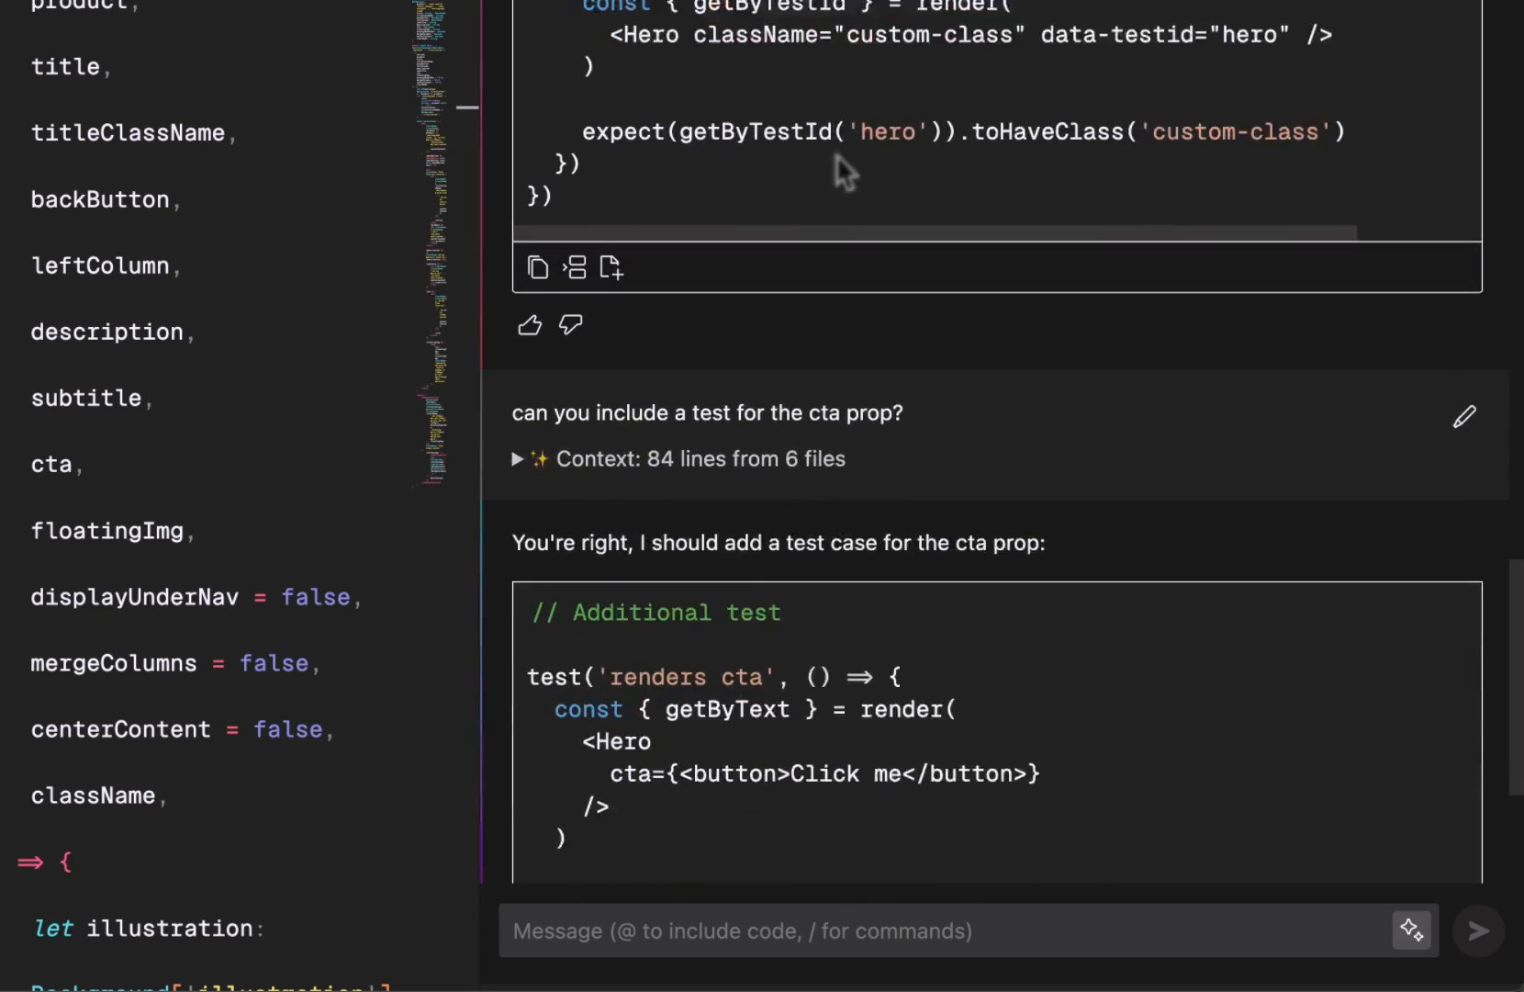
scroll("down", 3)
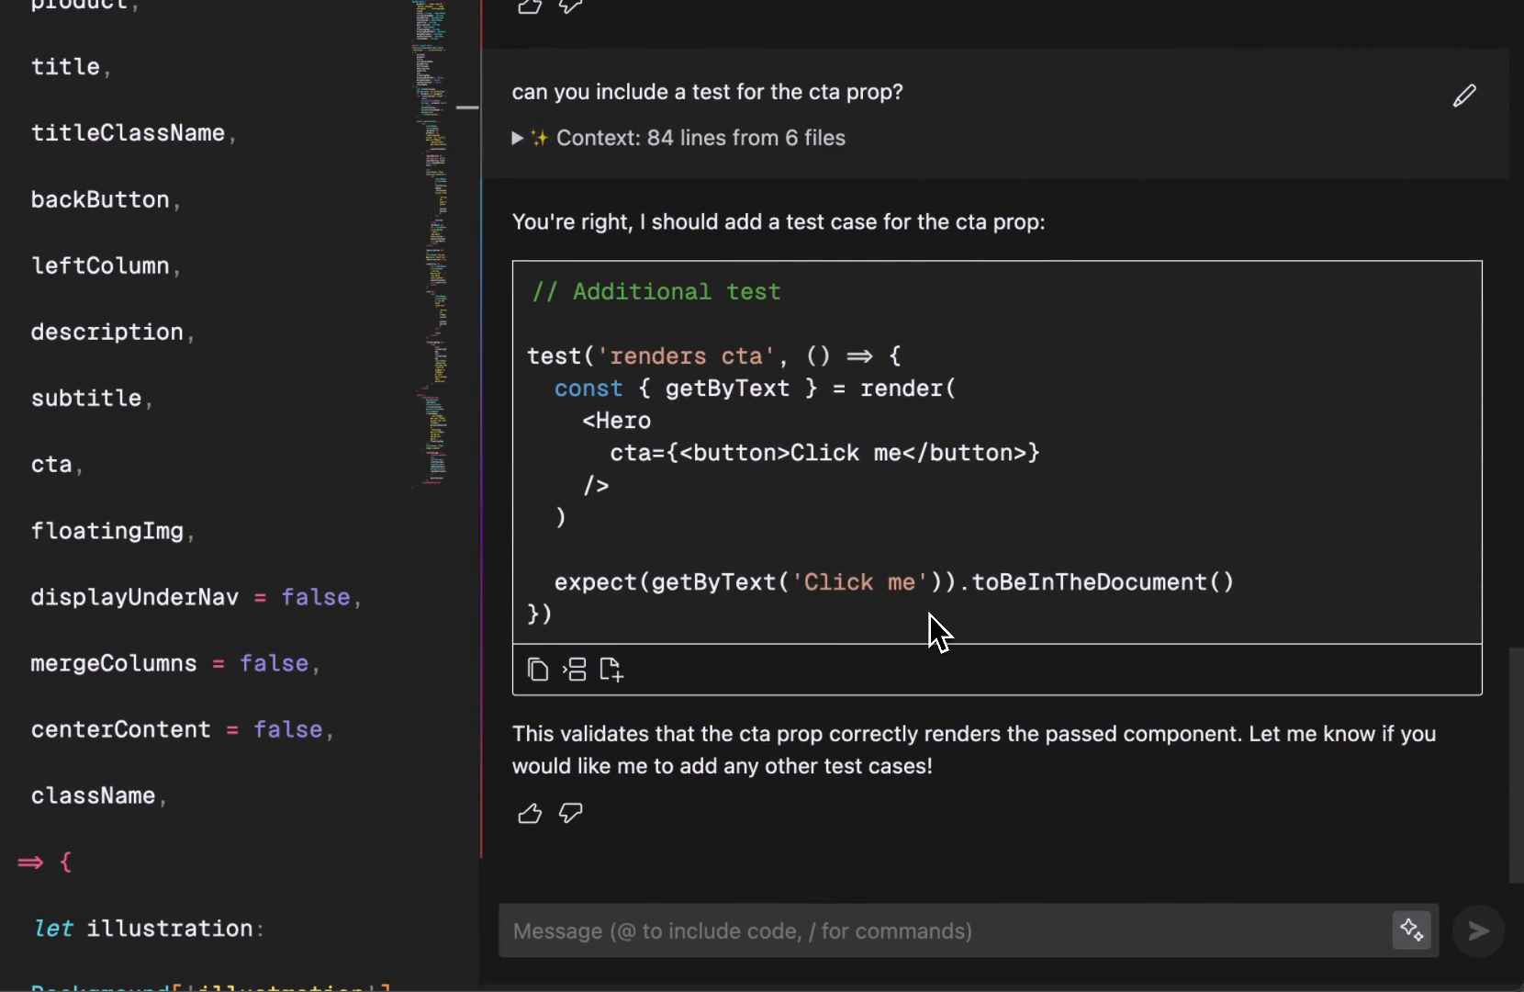